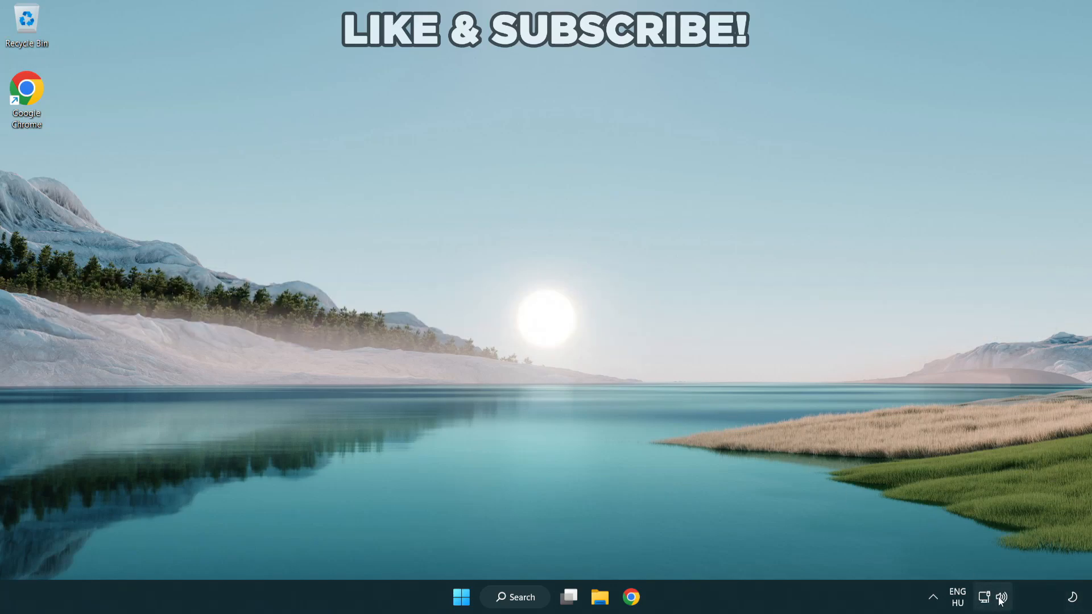
# - Choose Speakers (High Definition Audio Device) as the output from quick settings' audio device list
pyautogui.click(997, 597)
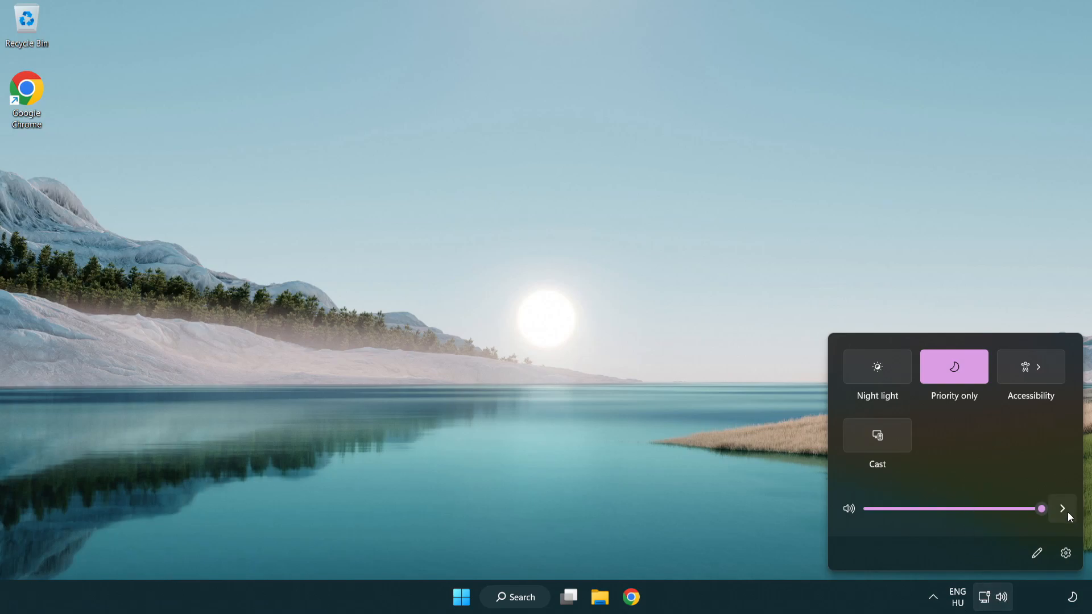
pyautogui.moveTo(1062, 509)
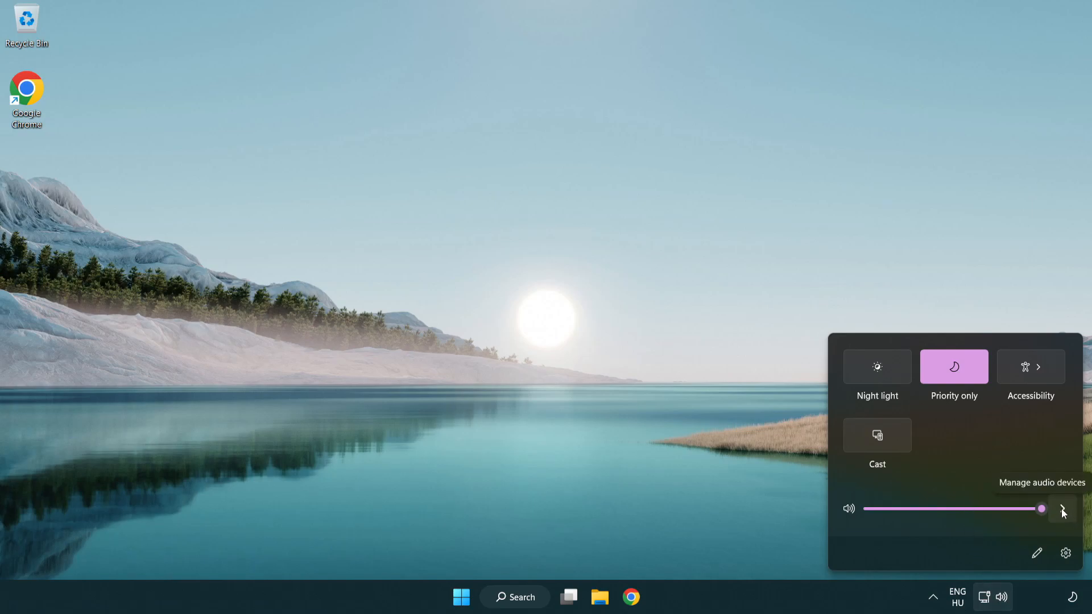
pyautogui.click(1062, 508)
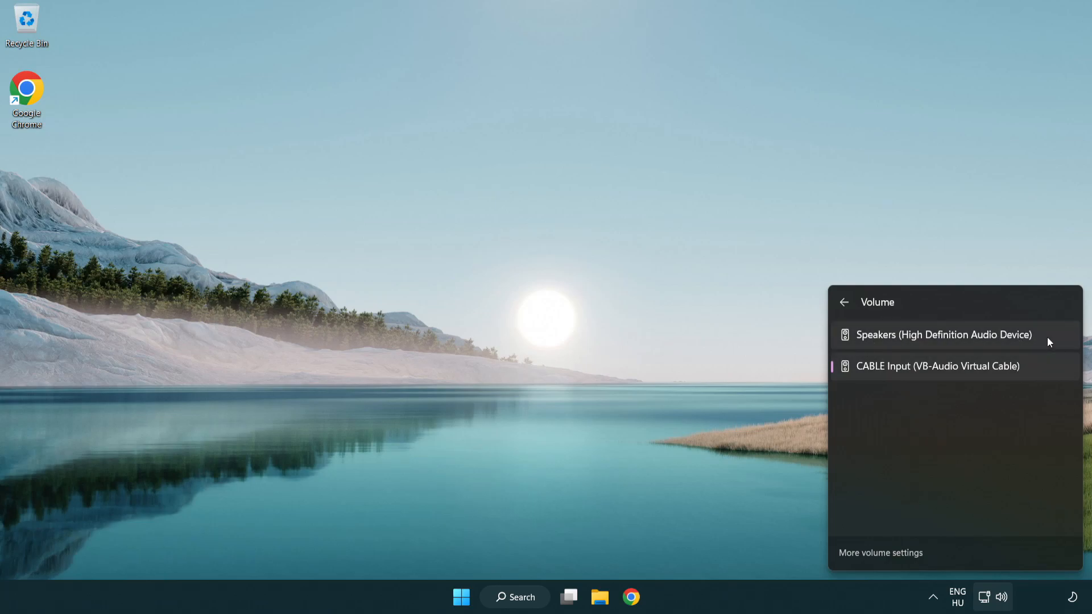
pyautogui.click(943, 334)
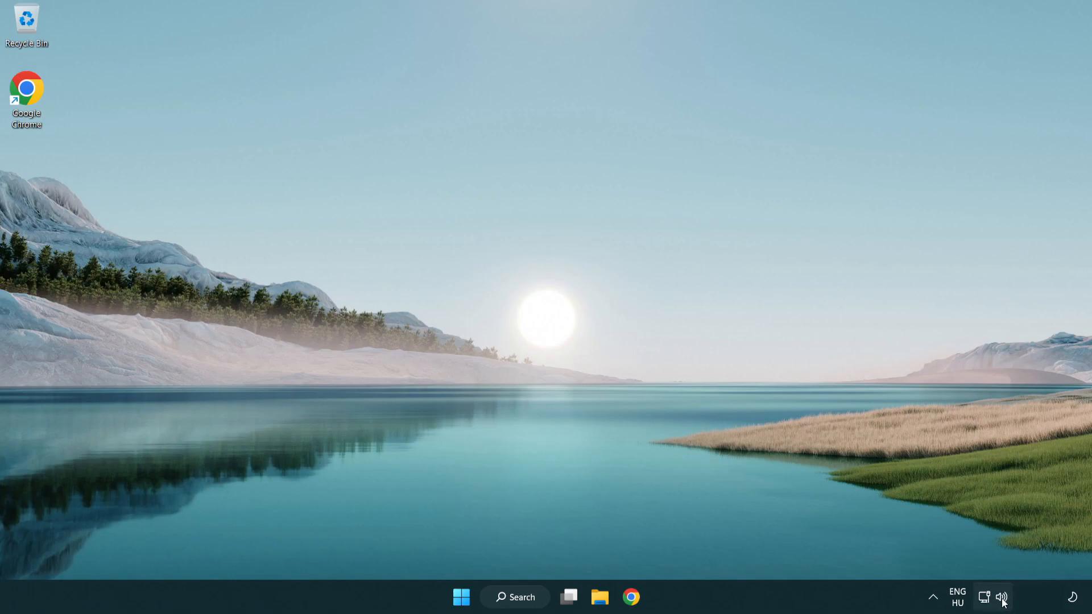
# - Reset sound devices and app volumes to defaults in Volume mixer, then close Settings
pyautogui.rightClick(1000, 597)
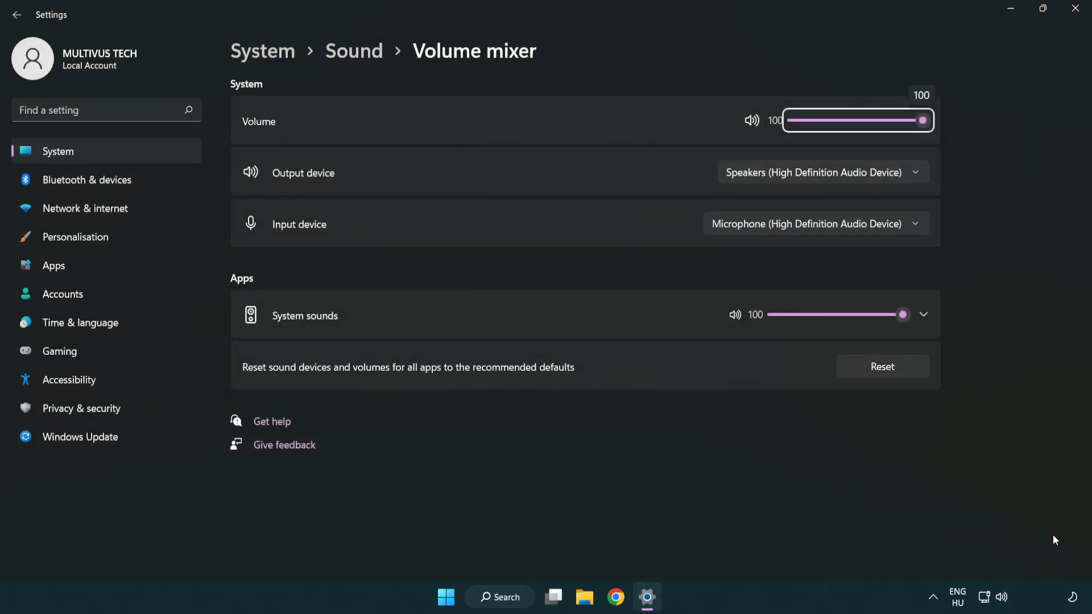
pyautogui.moveTo(243, 383)
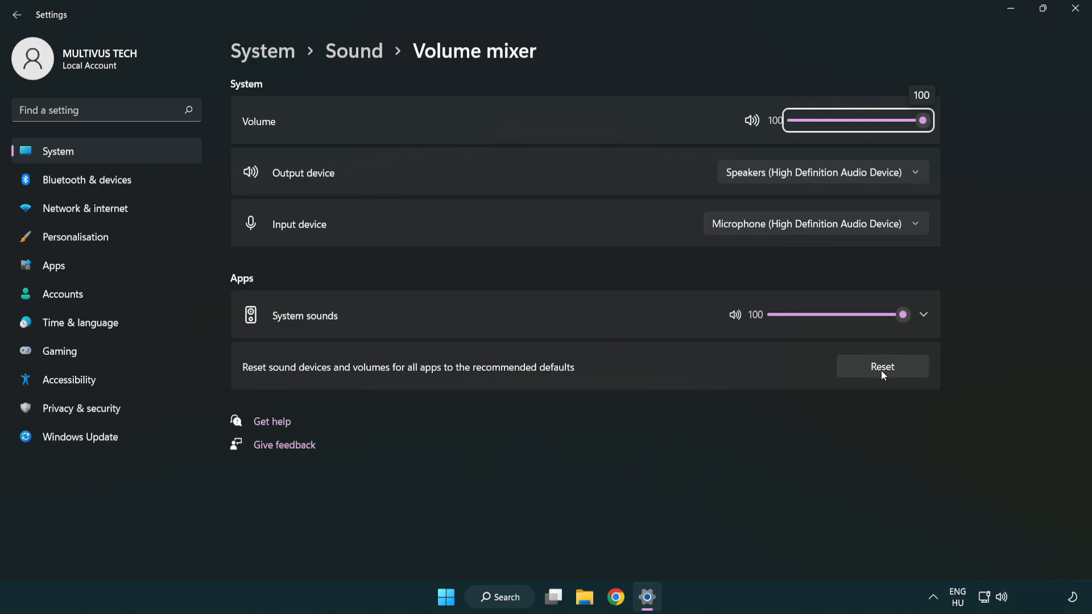
pyautogui.click(881, 366)
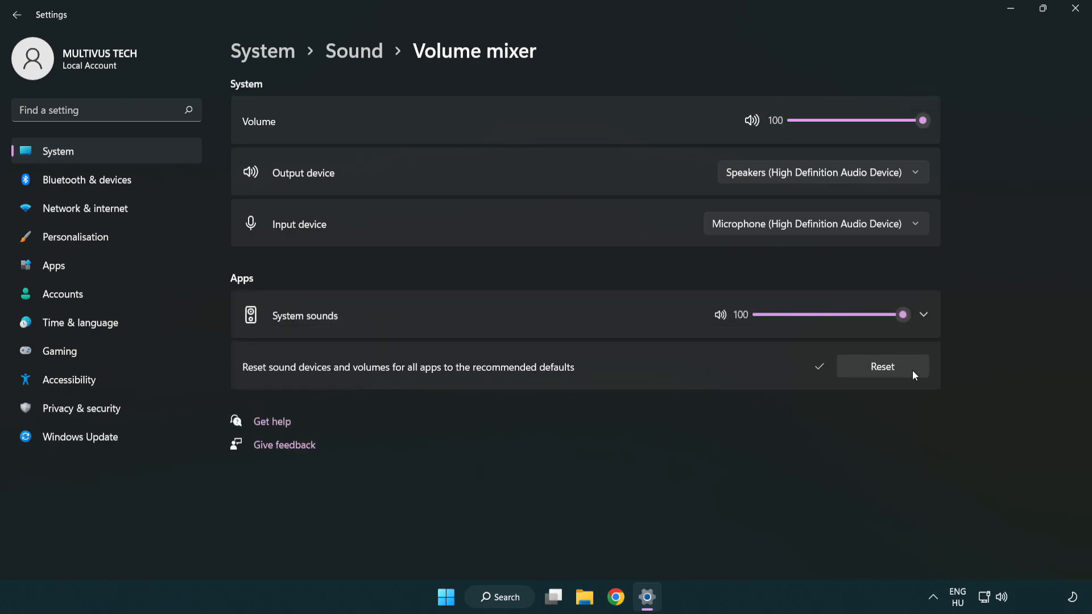
pyautogui.moveTo(829, 390)
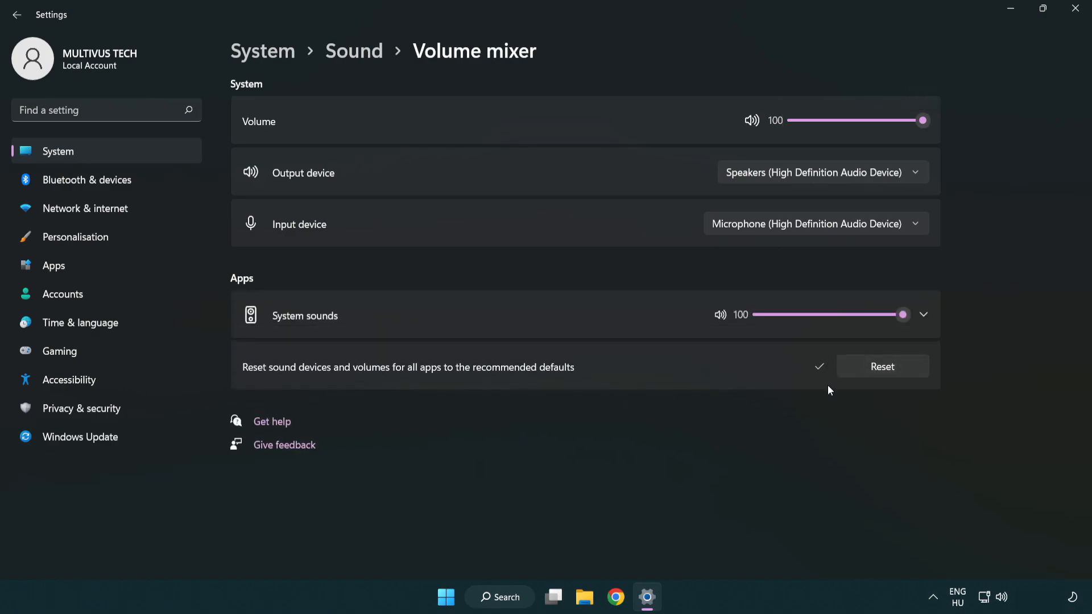
pyautogui.moveTo(1078, 13)
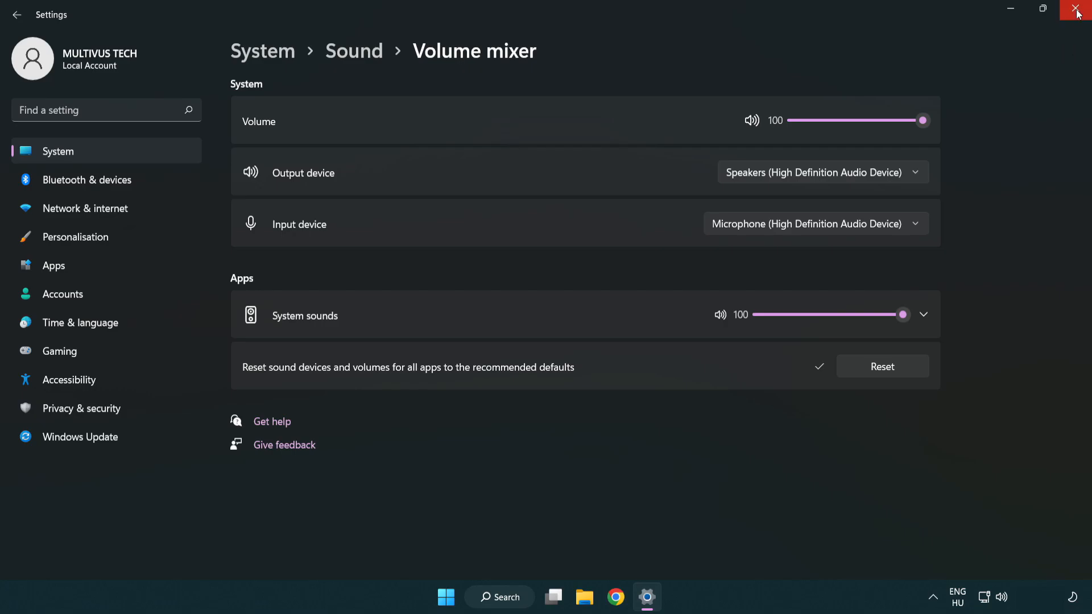
pyautogui.moveTo(1078, 14)
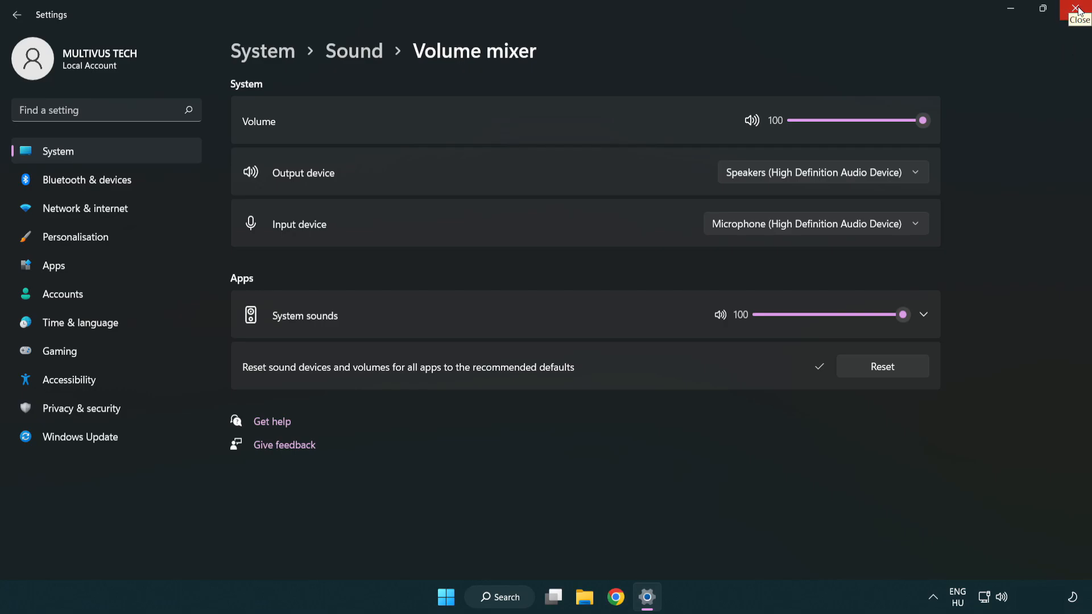
pyautogui.click(1077, 10)
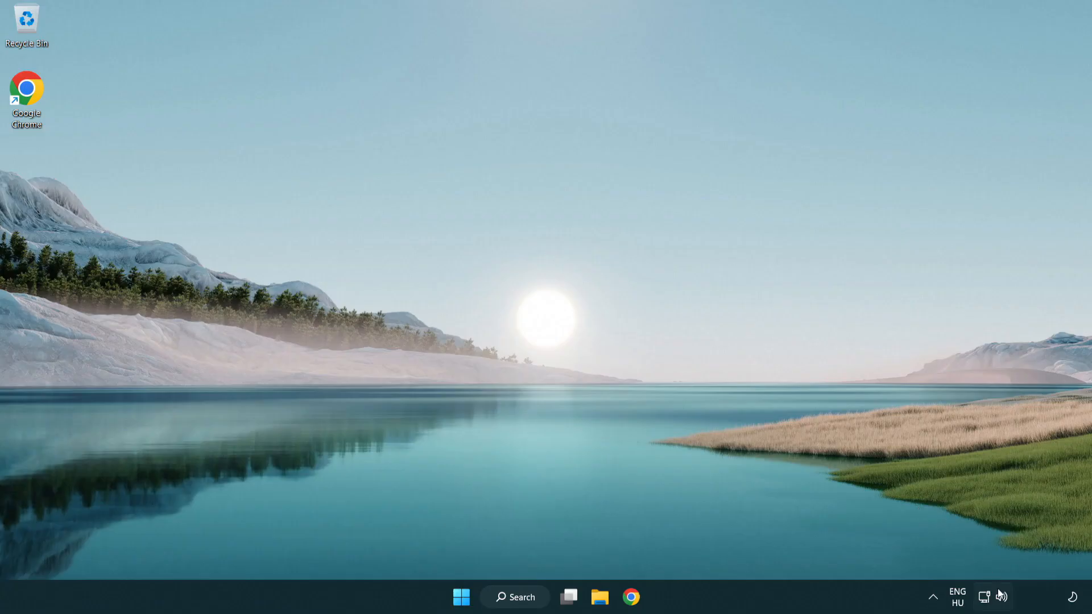
# - Reach the classic Sound panel of playback devices via Sound settings' Advanced section
pyautogui.rightClick(1001, 597)
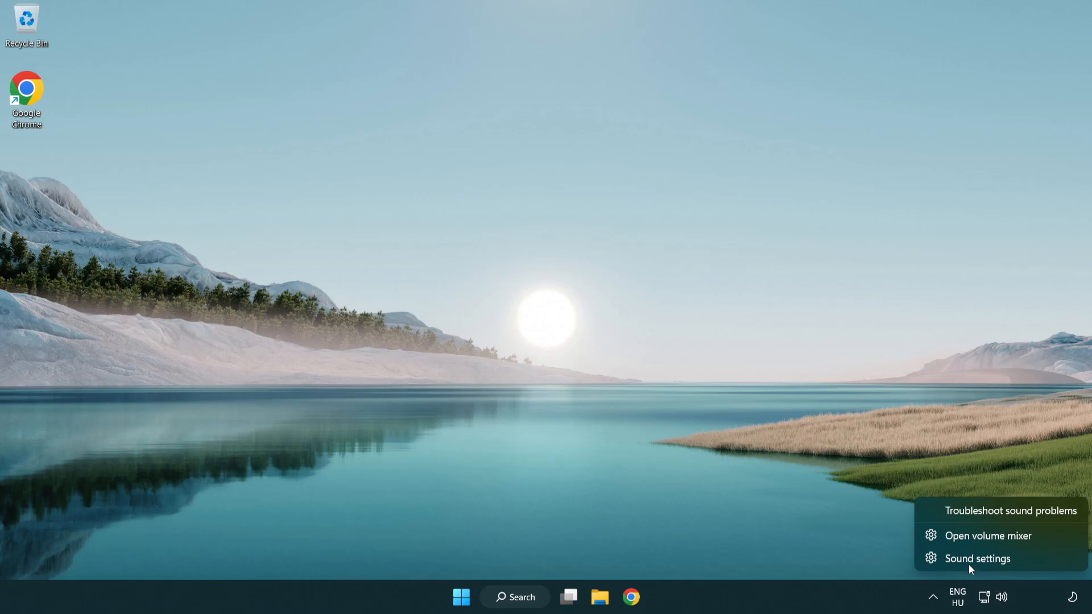
pyautogui.moveTo(1044, 567)
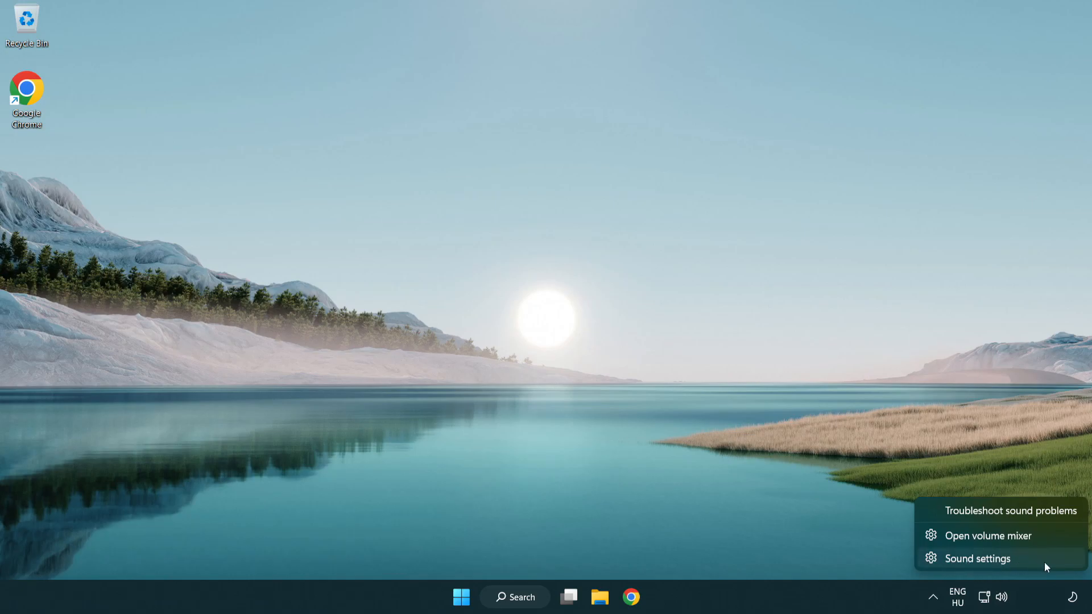
pyautogui.click(975, 558)
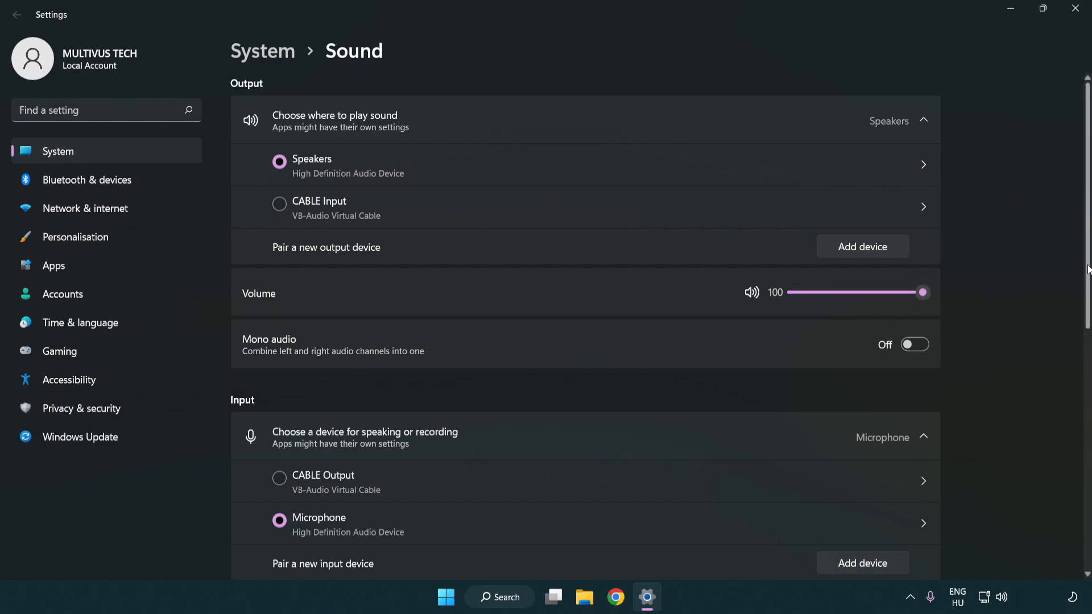
pyautogui.scroll(-3)
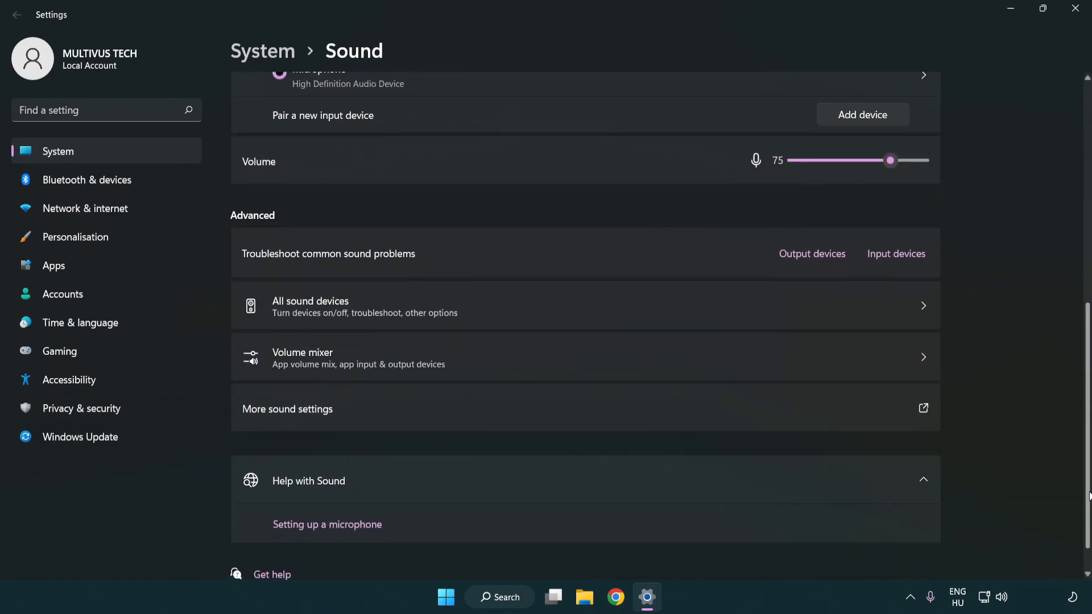
pyautogui.scroll(-3)
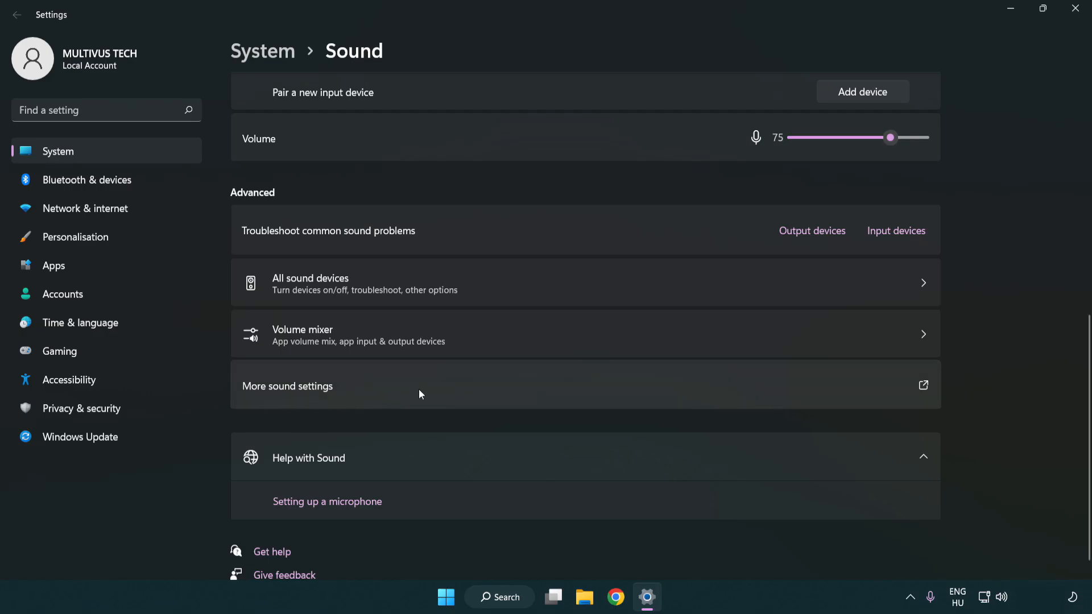
pyautogui.click(287, 386)
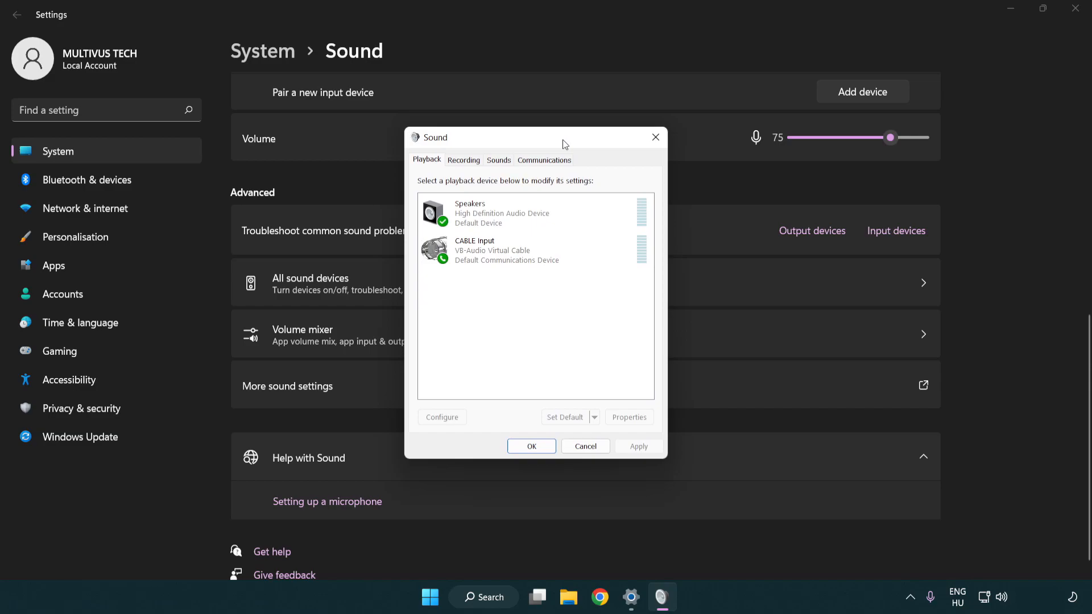
# - Disable the CABLE Input playback device and select Speakers as the active device
pyautogui.click(506, 252)
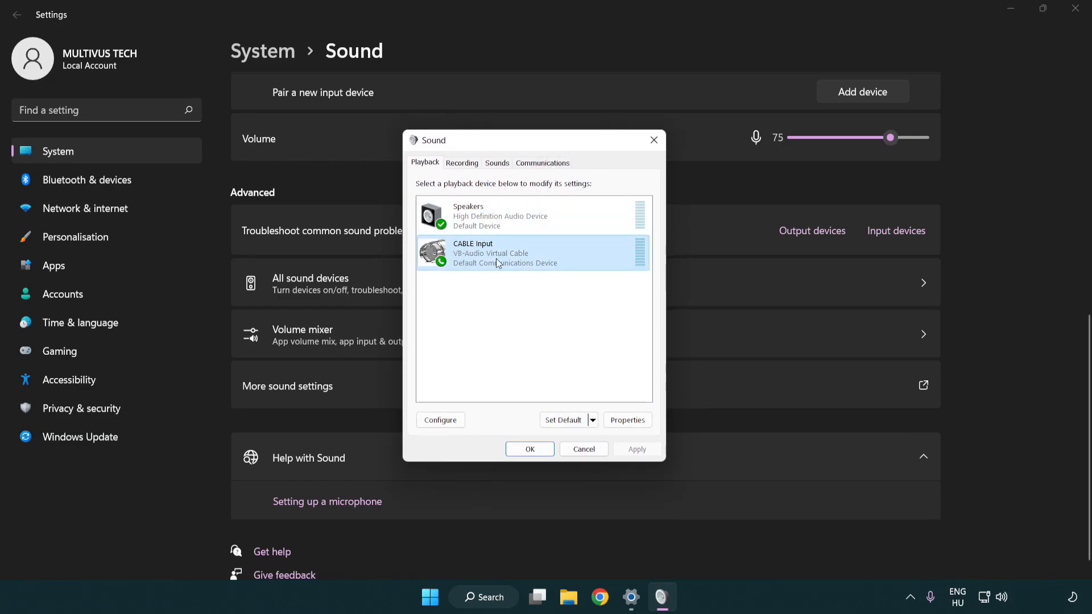
pyautogui.rightClick(498, 252)
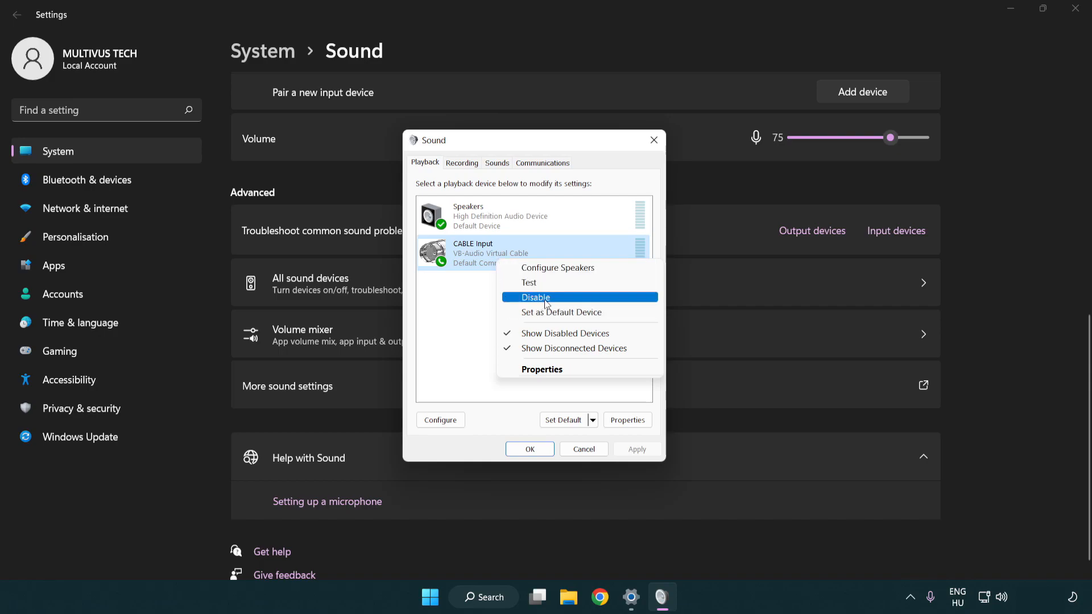
pyautogui.click(535, 297)
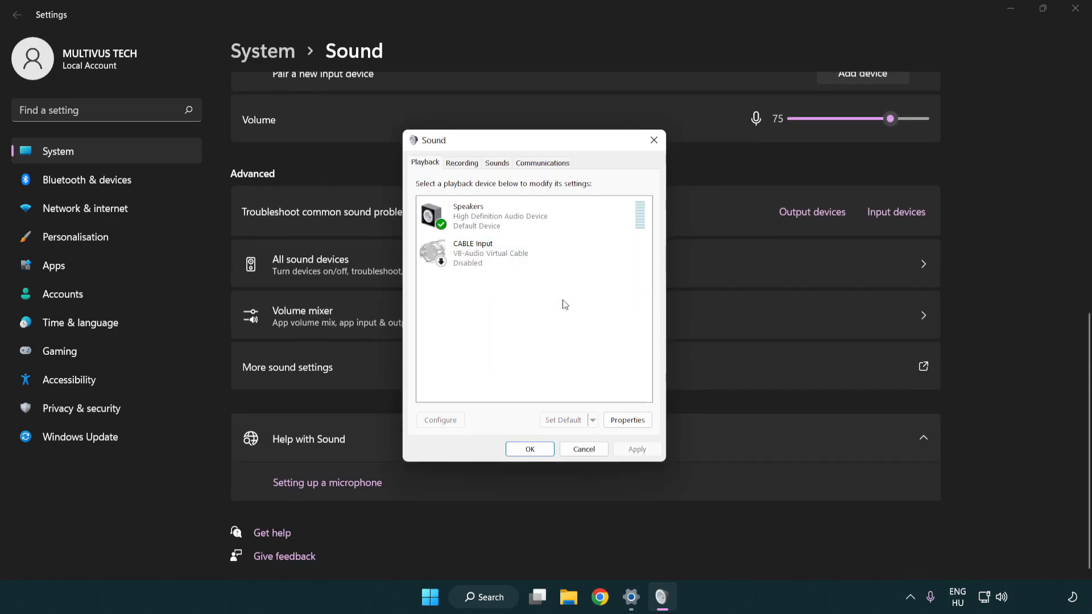
pyautogui.click(529, 216)
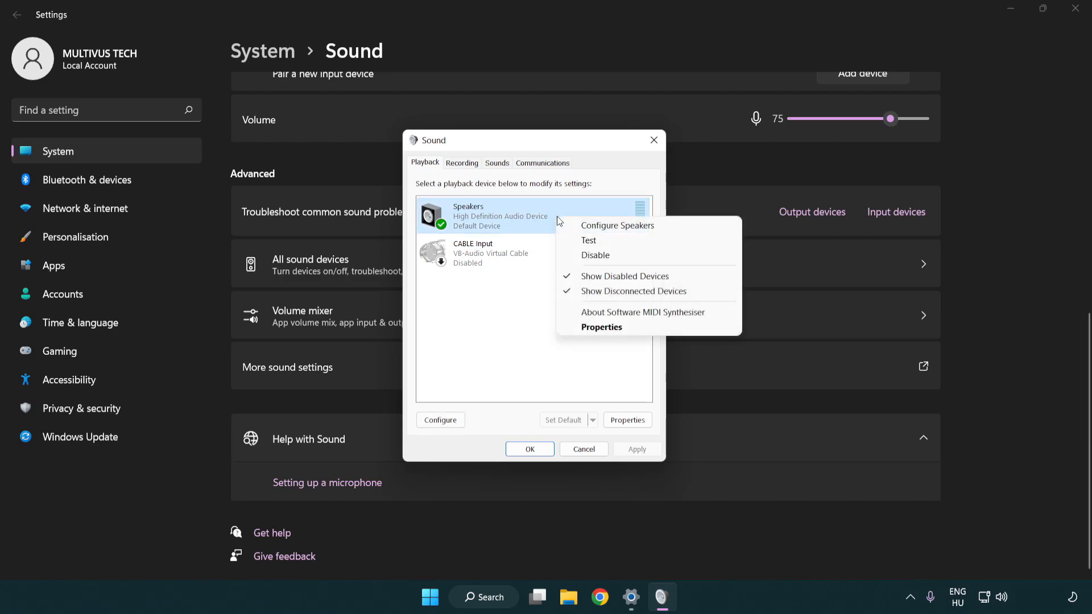
pyautogui.moveTo(616, 225)
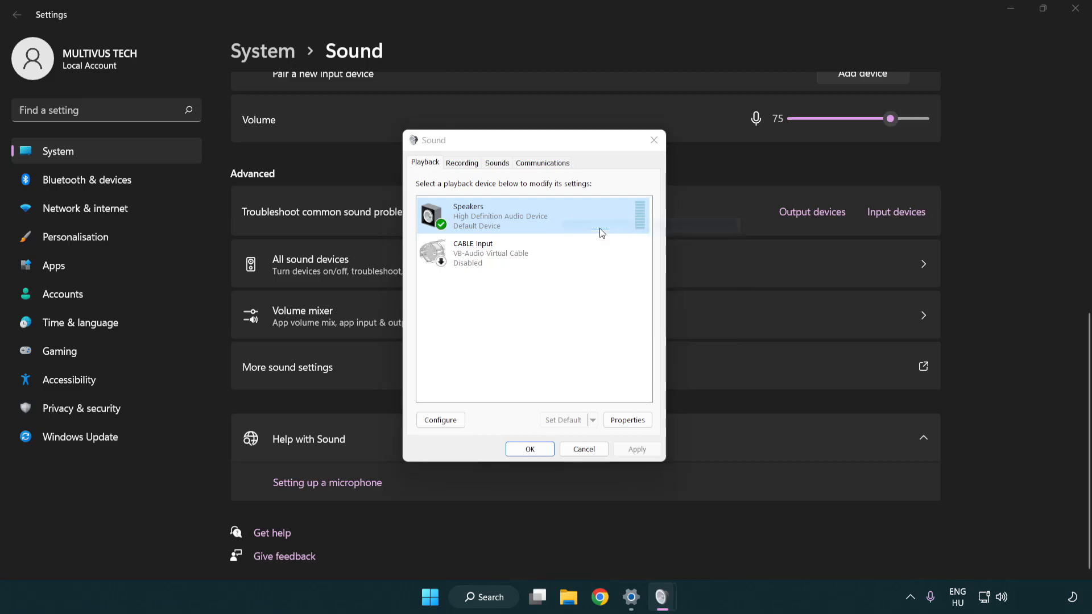
# - Configure Speakers as 7.1 Surround with full-range front and surround speakers
pyautogui.click(439, 420)
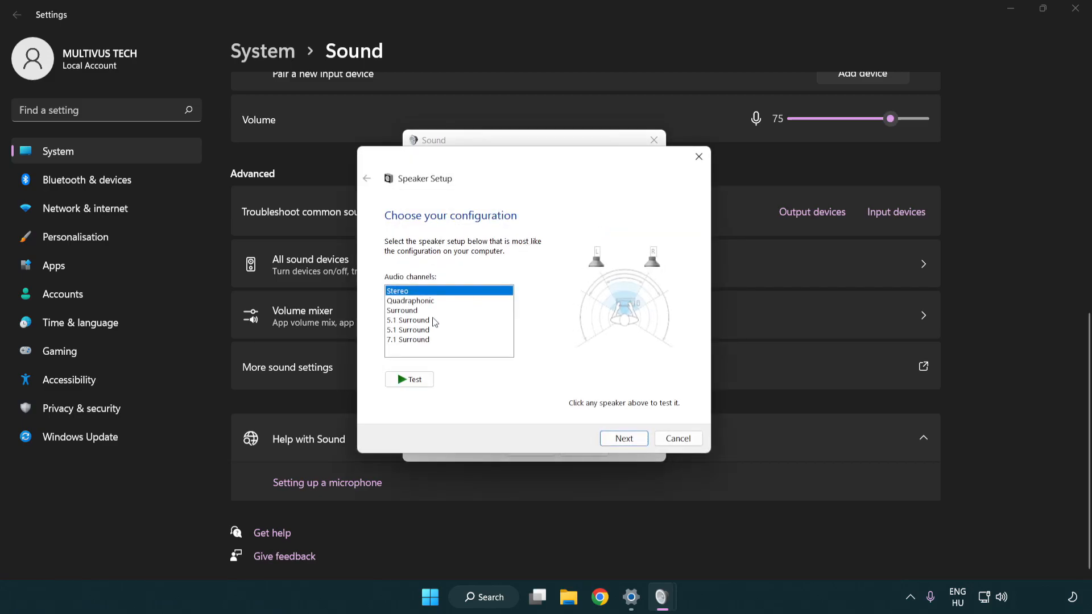
pyautogui.click(408, 340)
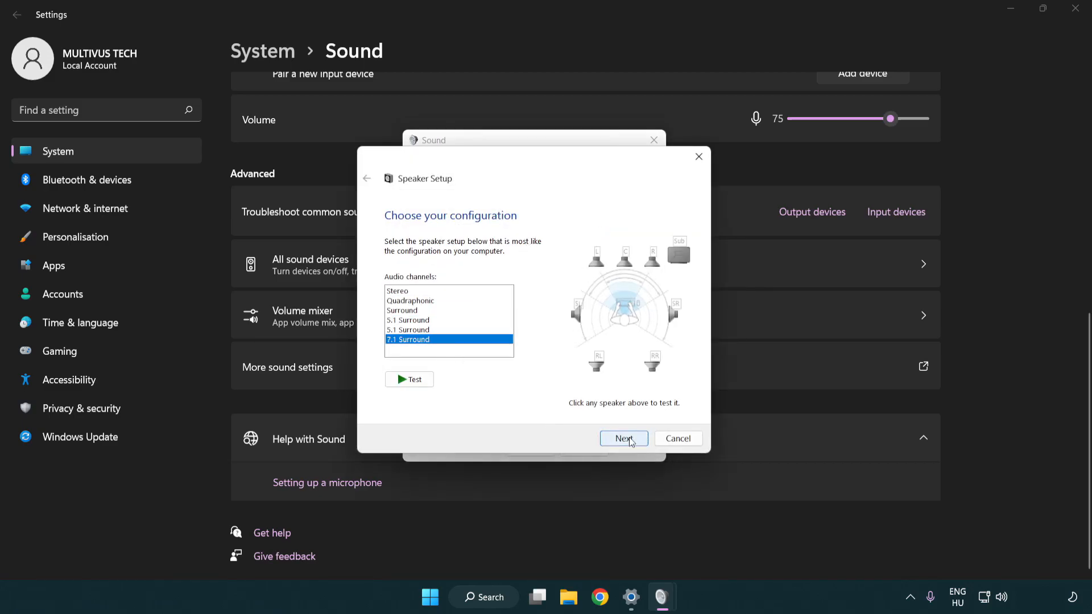
pyautogui.click(622, 438)
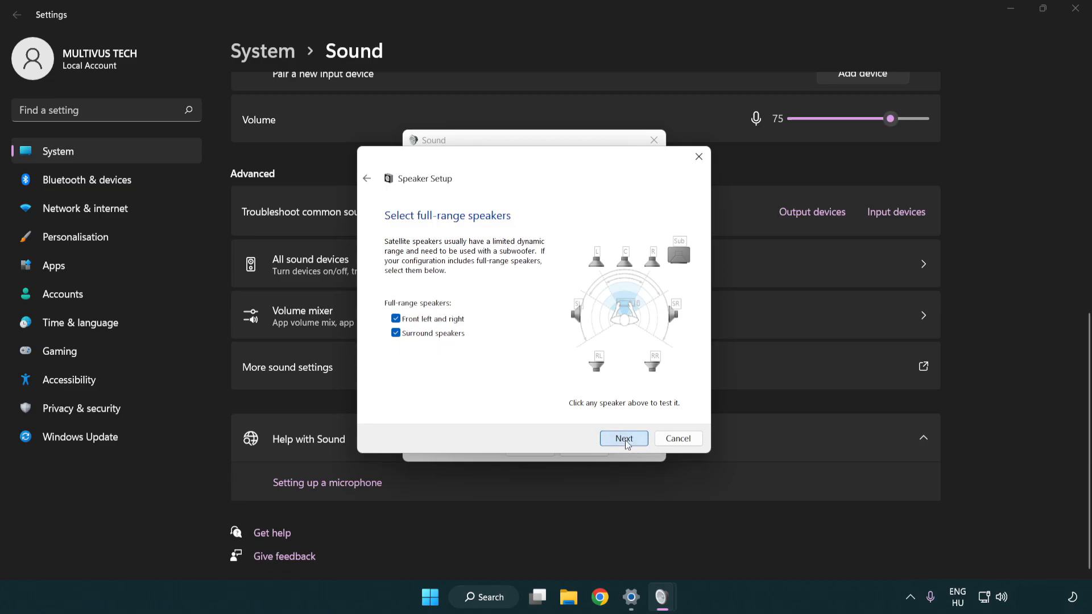
pyautogui.click(623, 438)
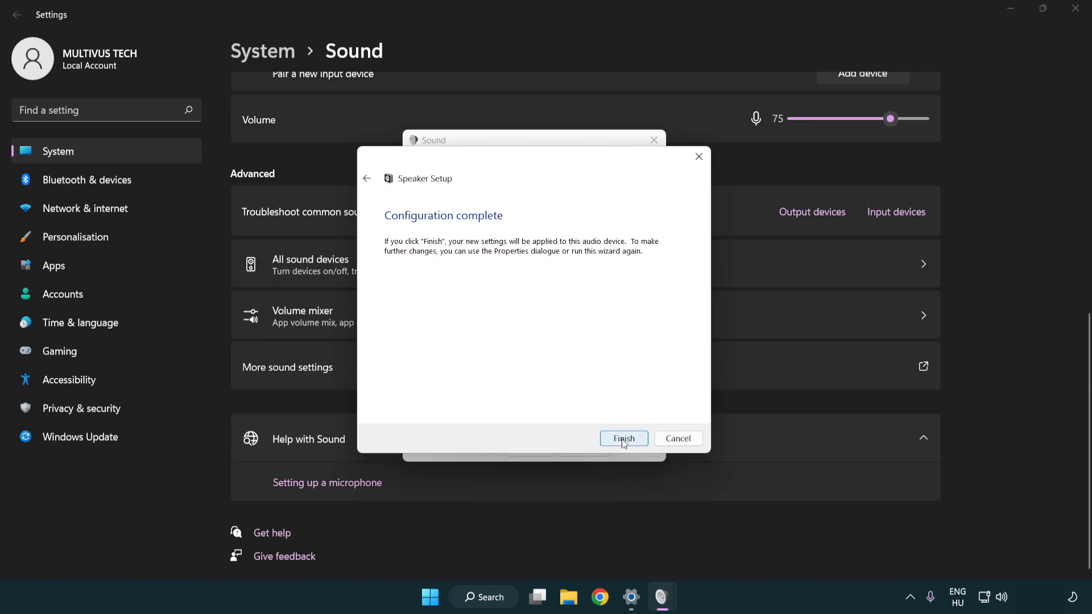
pyautogui.click(622, 438)
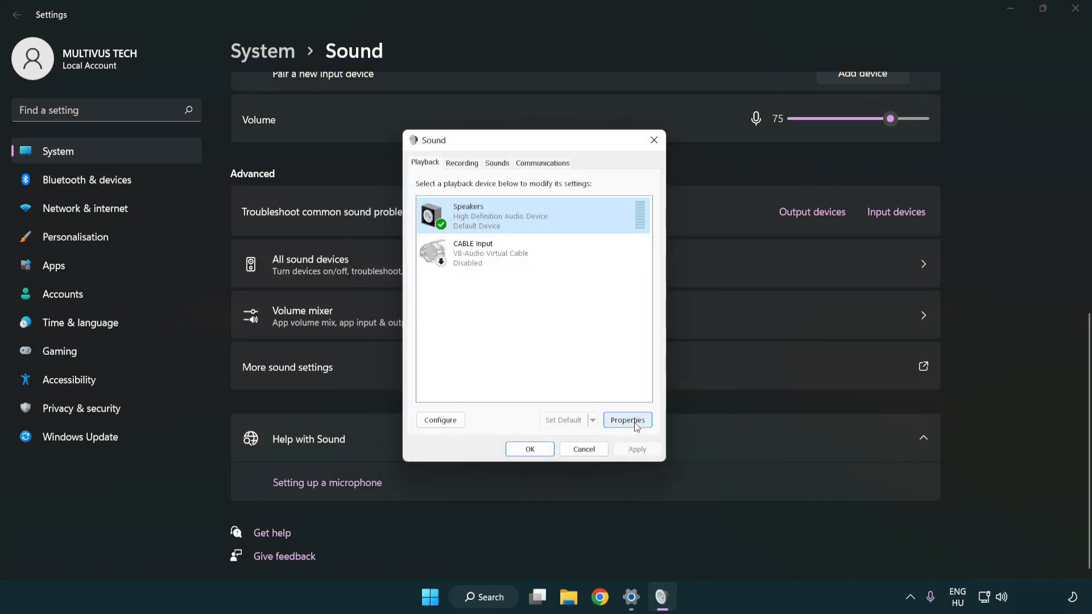
# - Disable all Speakers enhancements, set format to 16 bit, 48000 Hz (DVD Quality), and close both dialogs
pyautogui.click(625, 420)
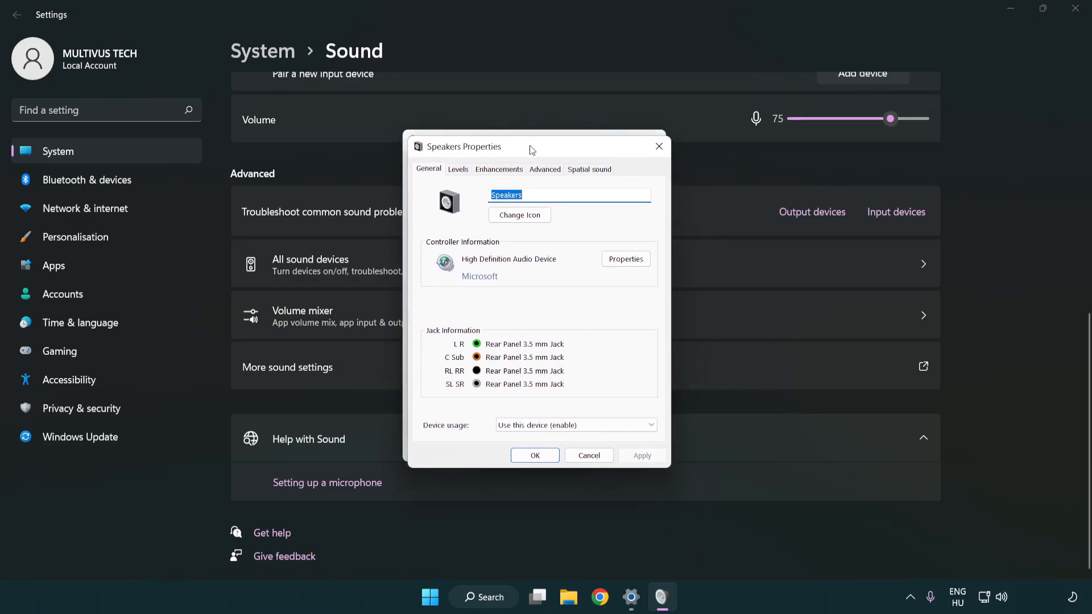
pyautogui.click(498, 169)
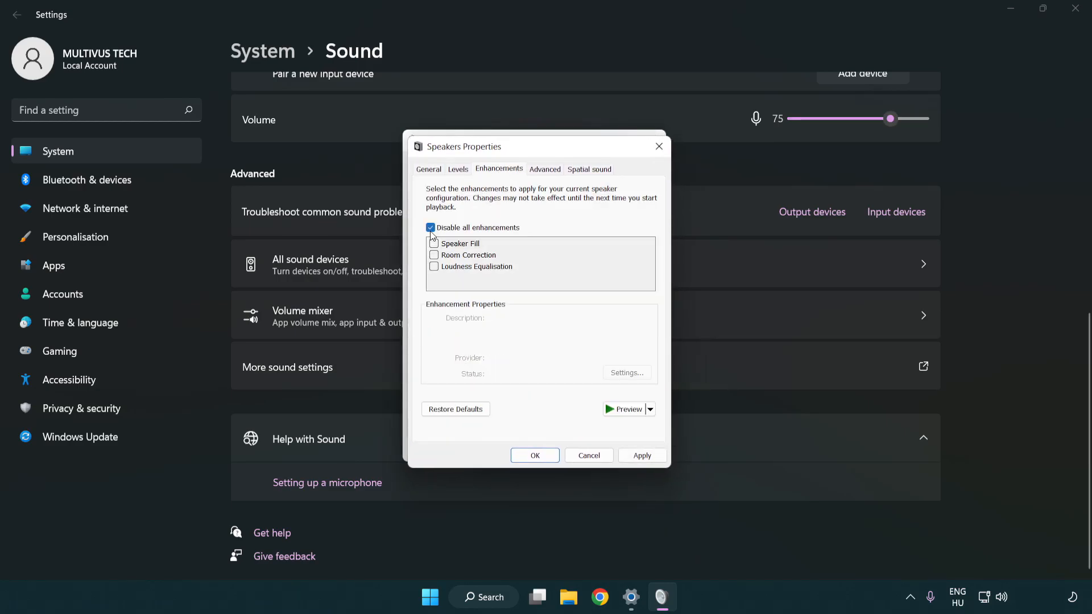
pyautogui.moveTo(498, 243)
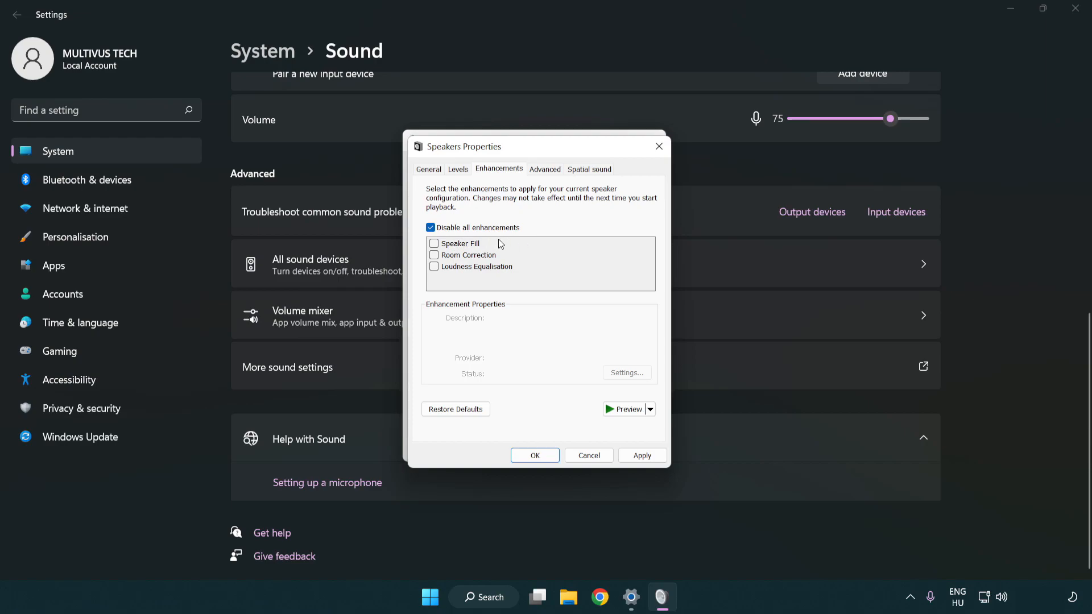
pyautogui.moveTo(547, 172)
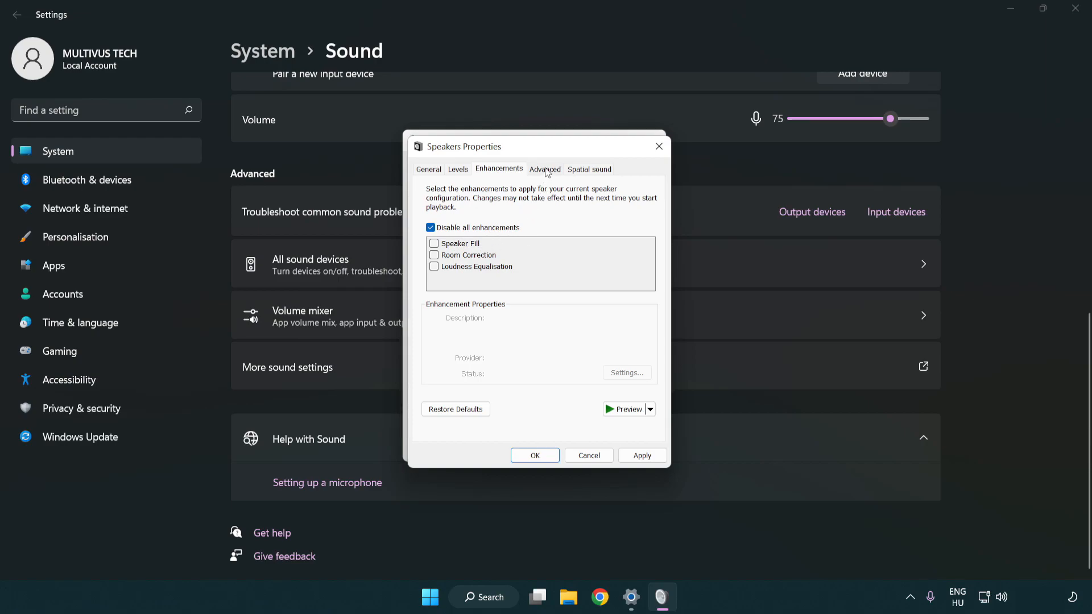
pyautogui.click(545, 168)
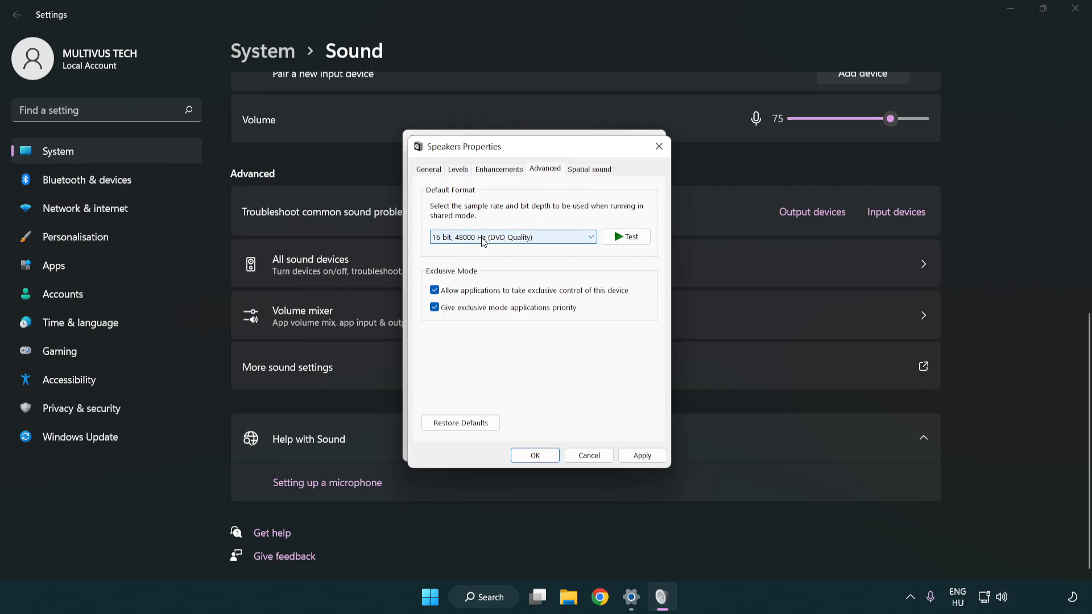
pyautogui.click(511, 237)
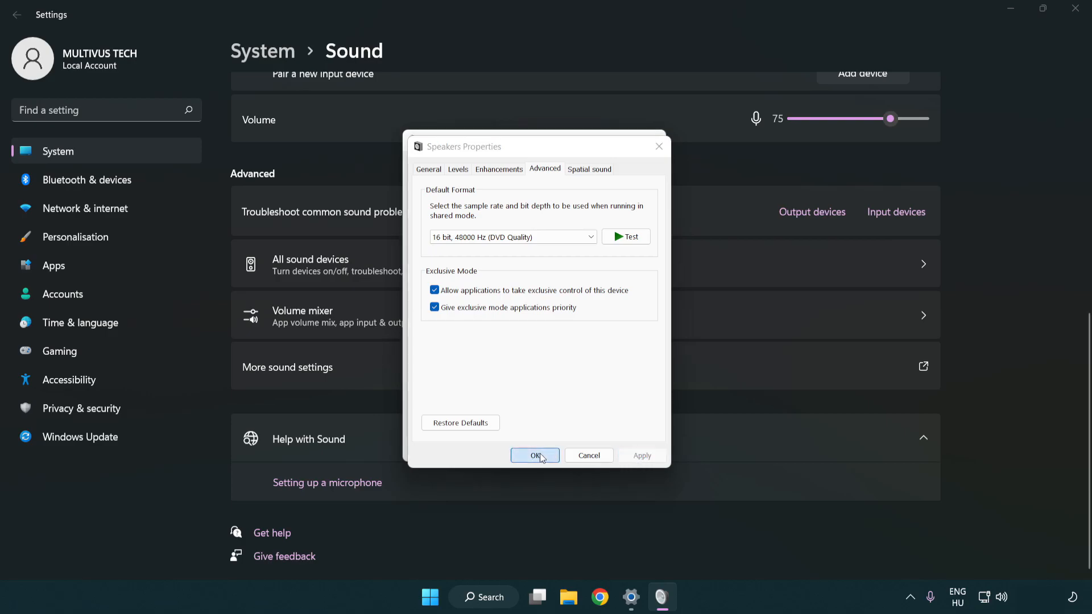
pyautogui.click(535, 455)
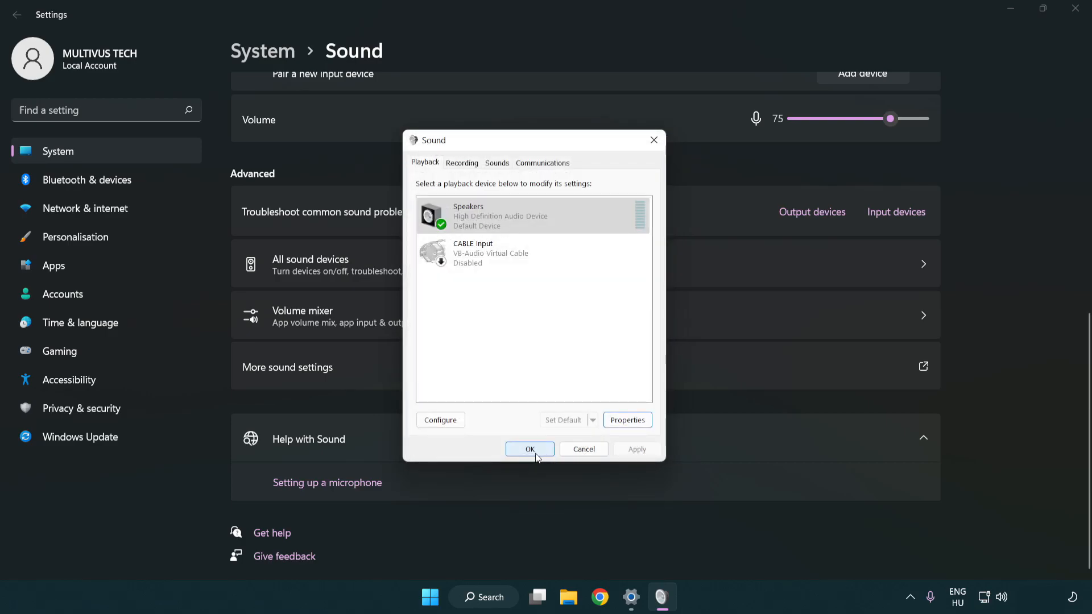
pyautogui.click(529, 449)
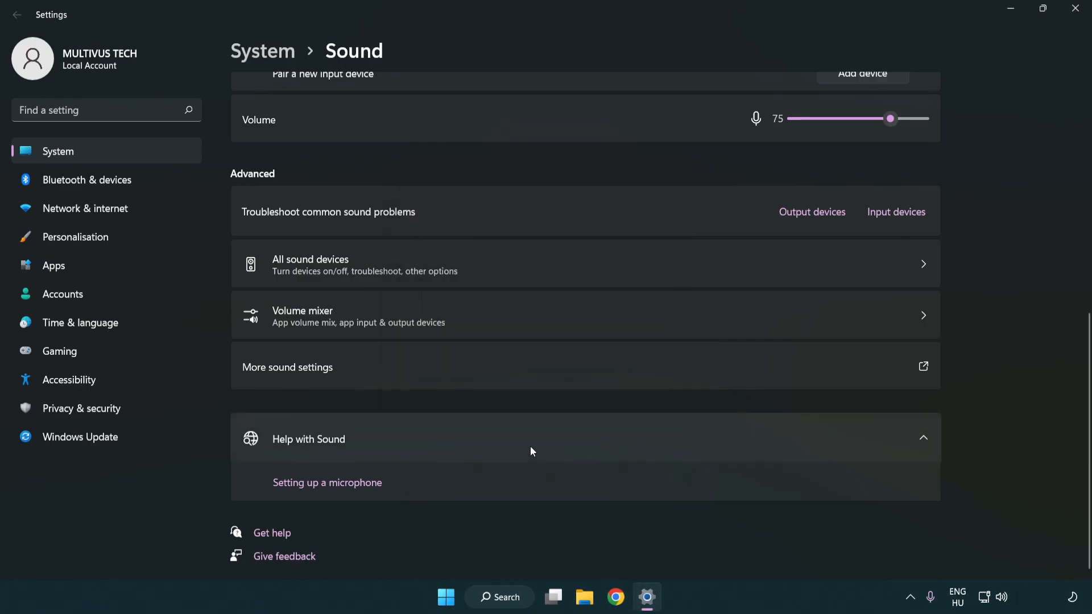
pyautogui.moveTo(1074, 11)
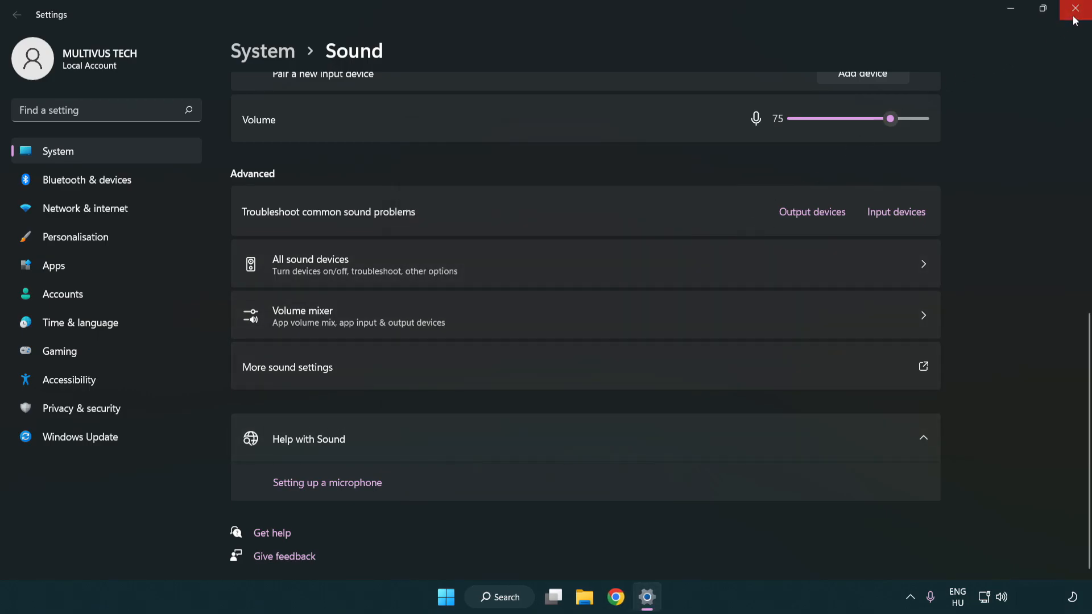
# - Close Settings and launch Device Manager by searching 'device manager'
pyautogui.click(1074, 8)
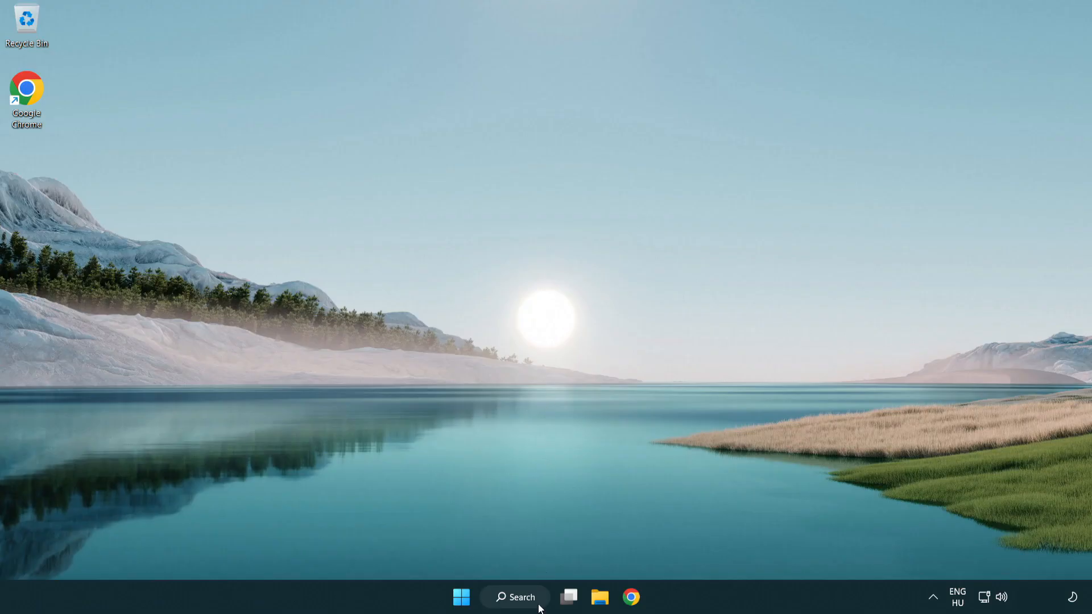
pyautogui.click(514, 597)
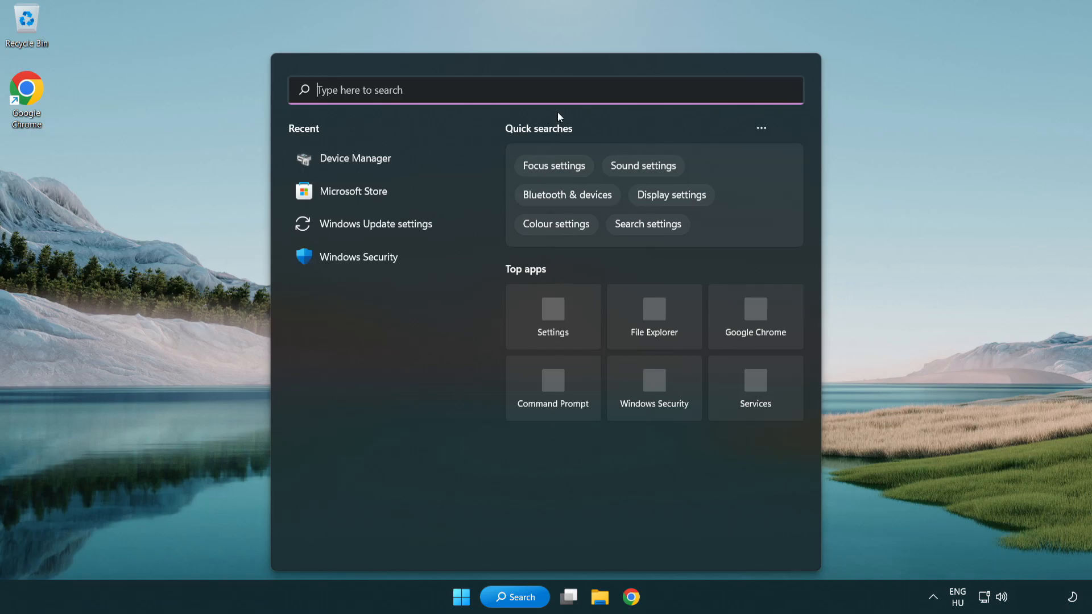
pyautogui.write('device manager')
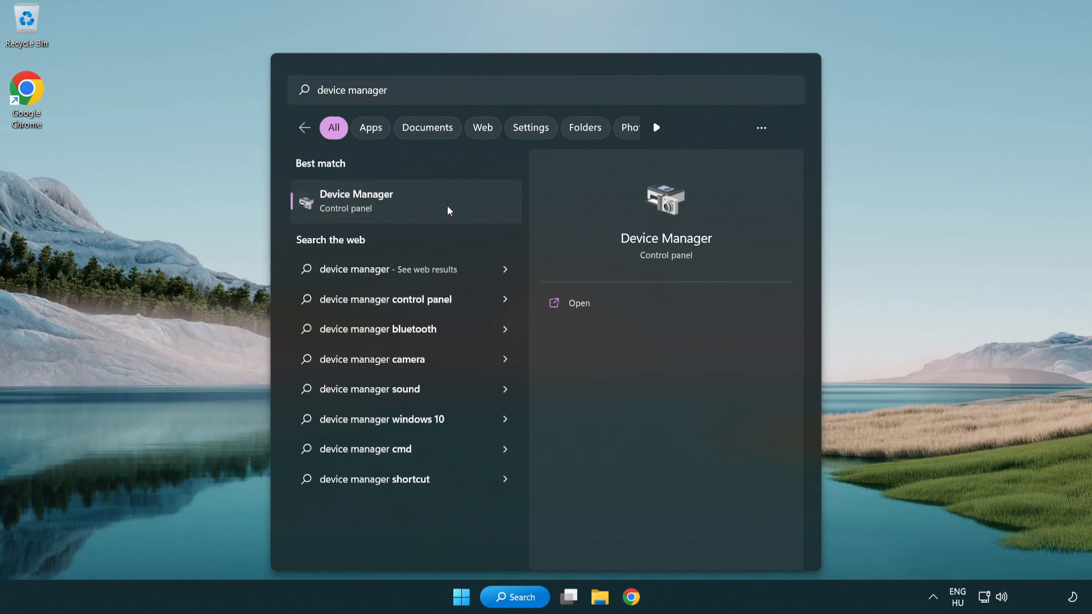
pyautogui.click(405, 201)
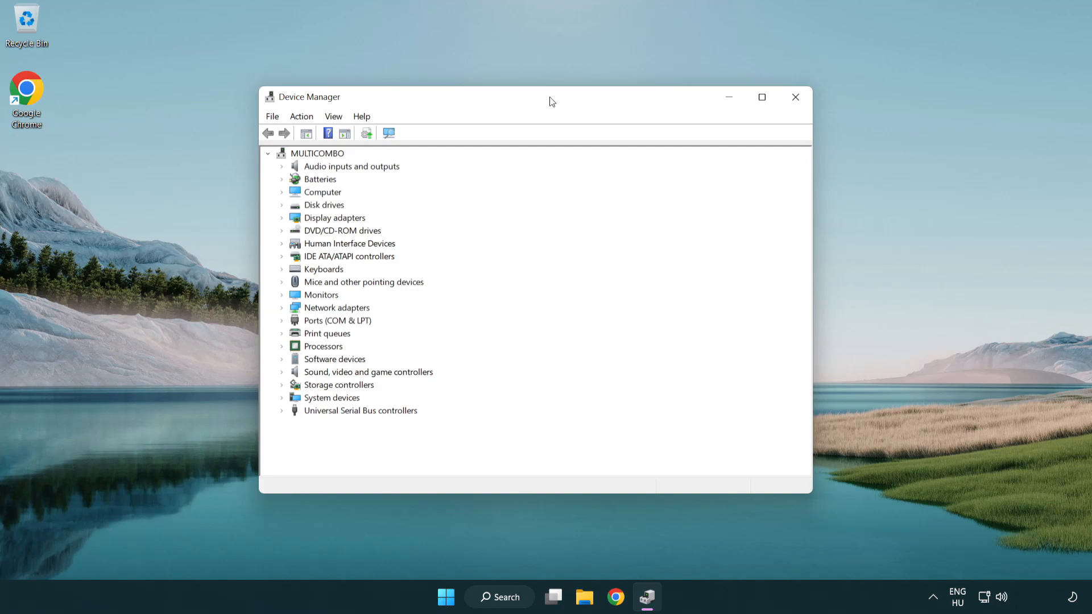
# - Start Update driver for High Definition Audio Device under Sound, video and game controllers
pyautogui.click(367, 372)
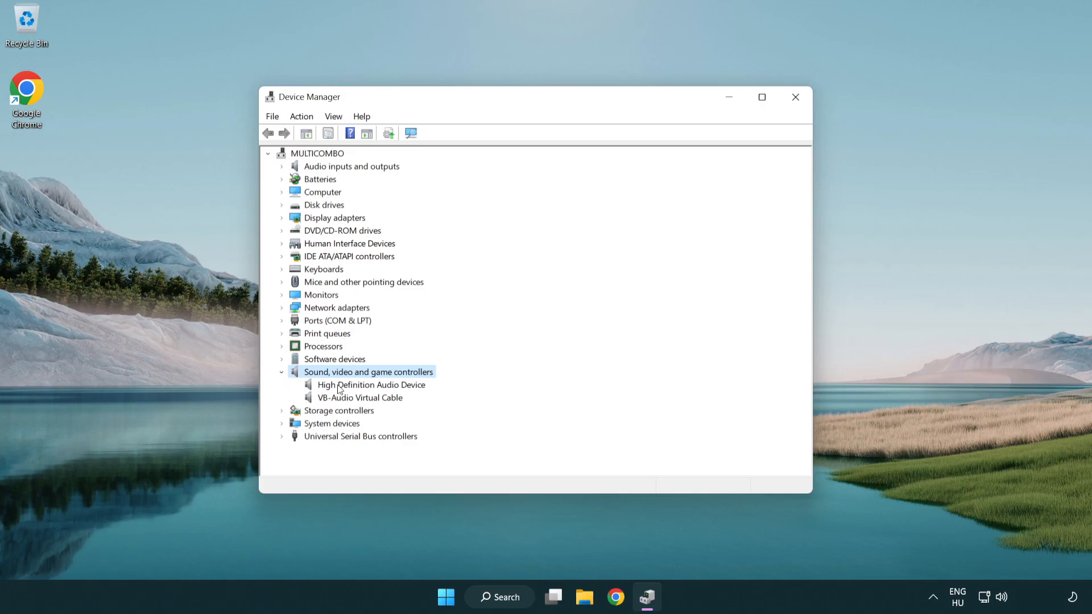
pyautogui.click(371, 385)
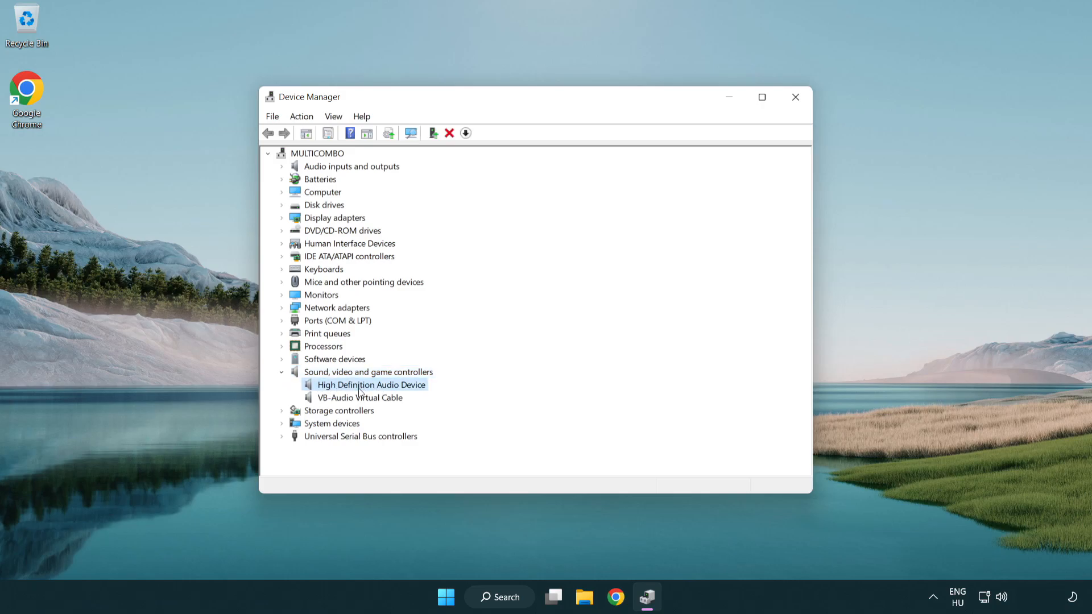
pyautogui.rightClick(370, 385)
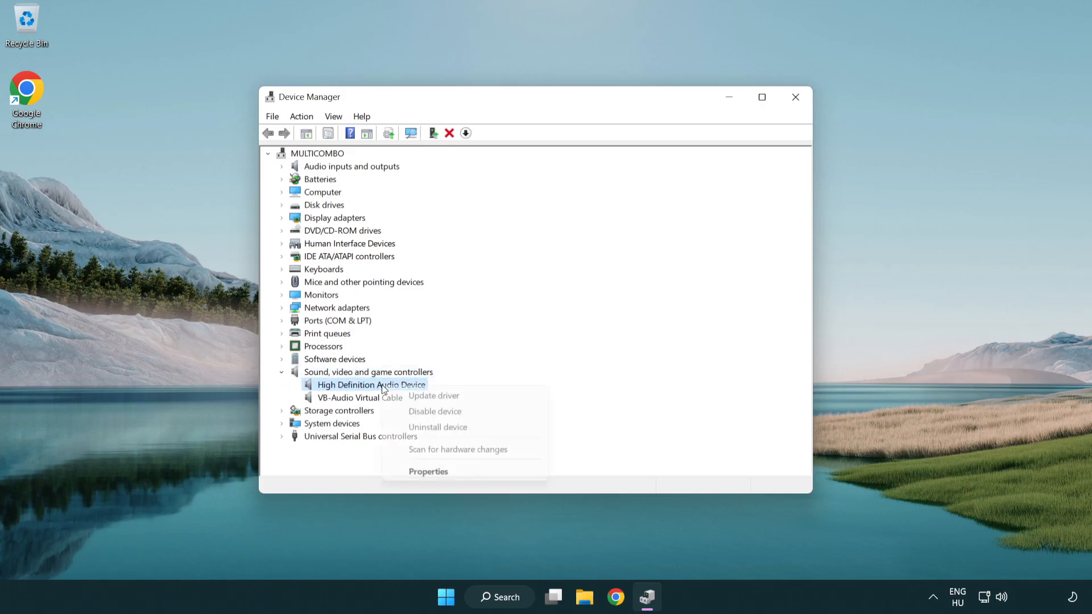
pyautogui.moveTo(464, 396)
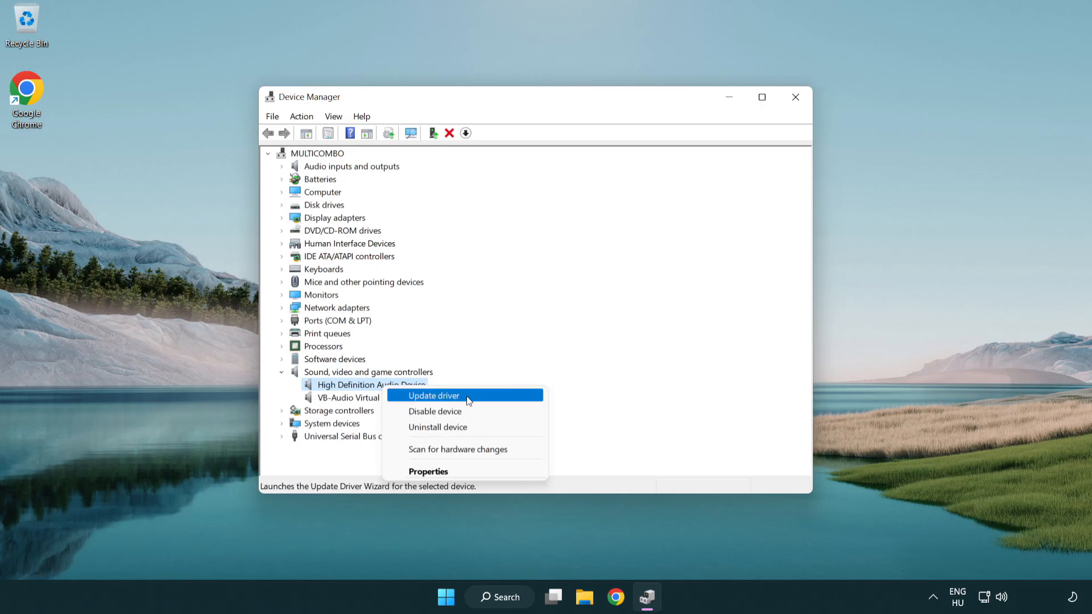
pyautogui.click(432, 396)
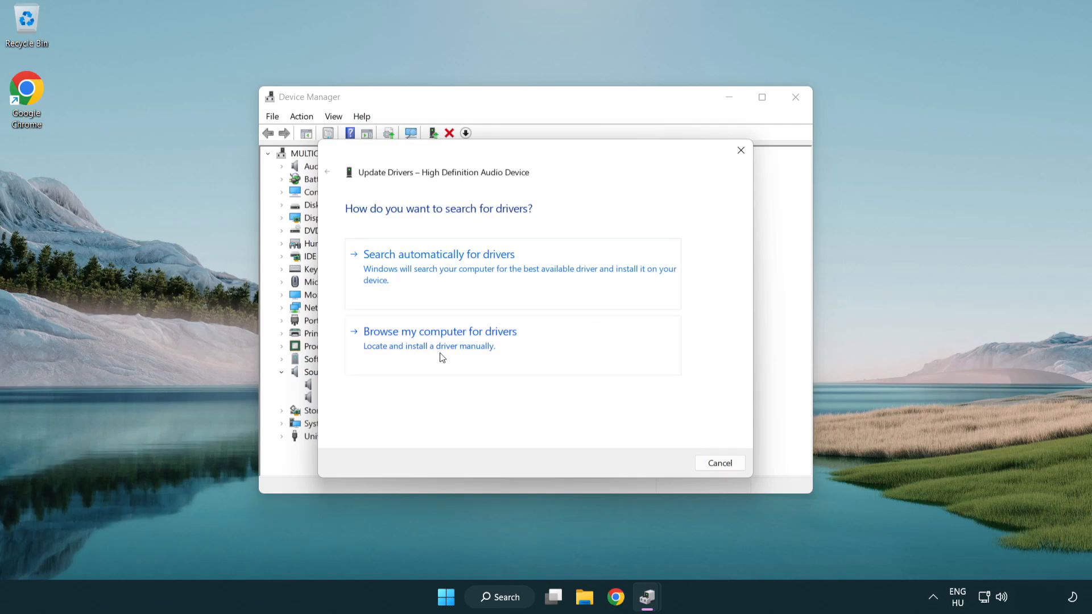
# - Reinstall the High Definition Audio Device driver from the compatible drivers list and close the wizard
pyautogui.click(439, 330)
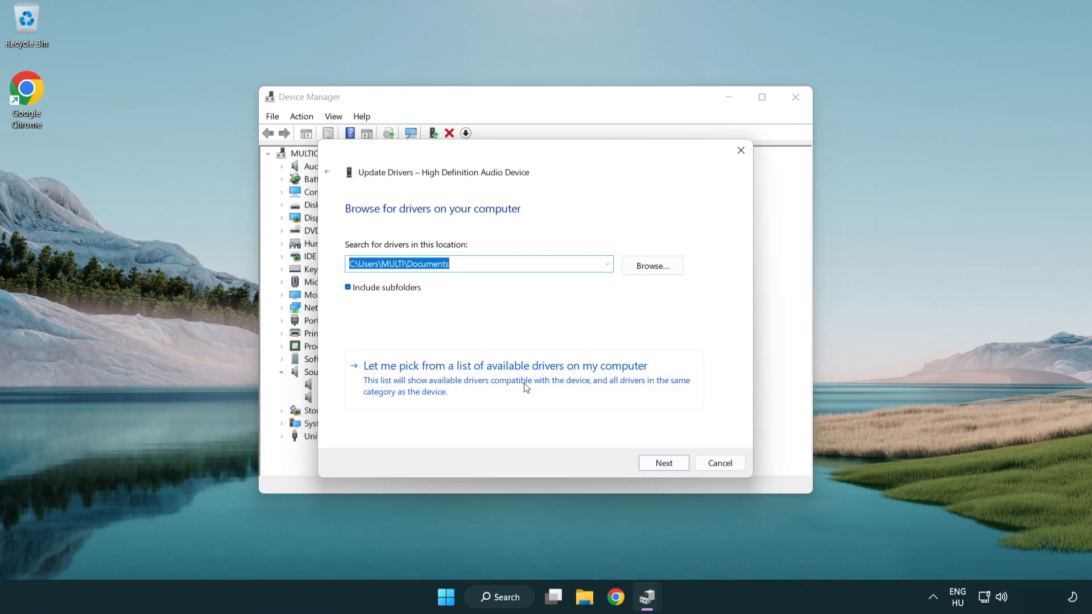
pyautogui.click(504, 365)
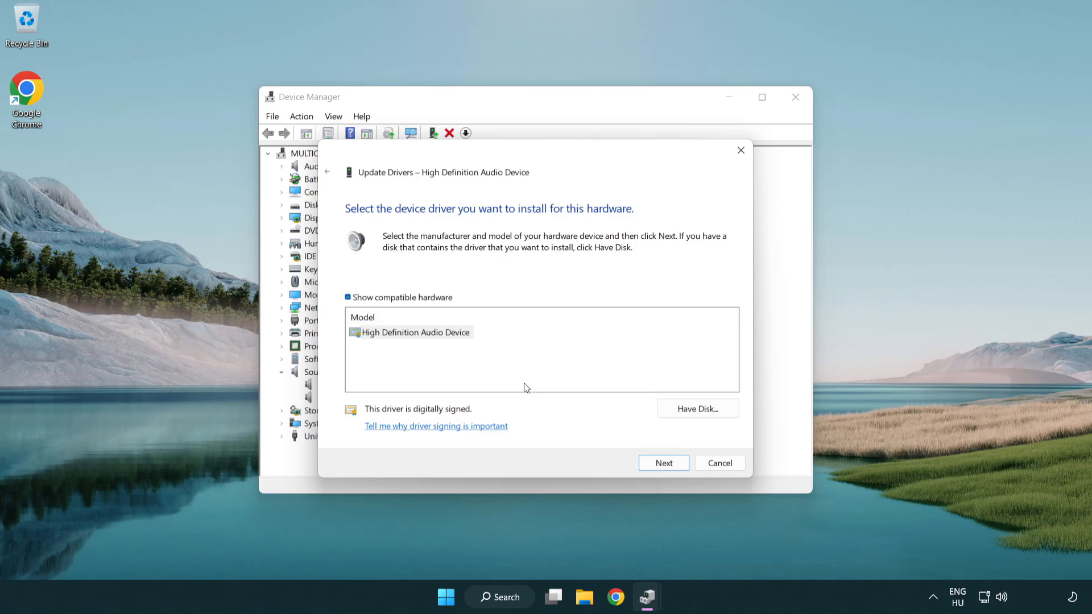
pyautogui.click(416, 332)
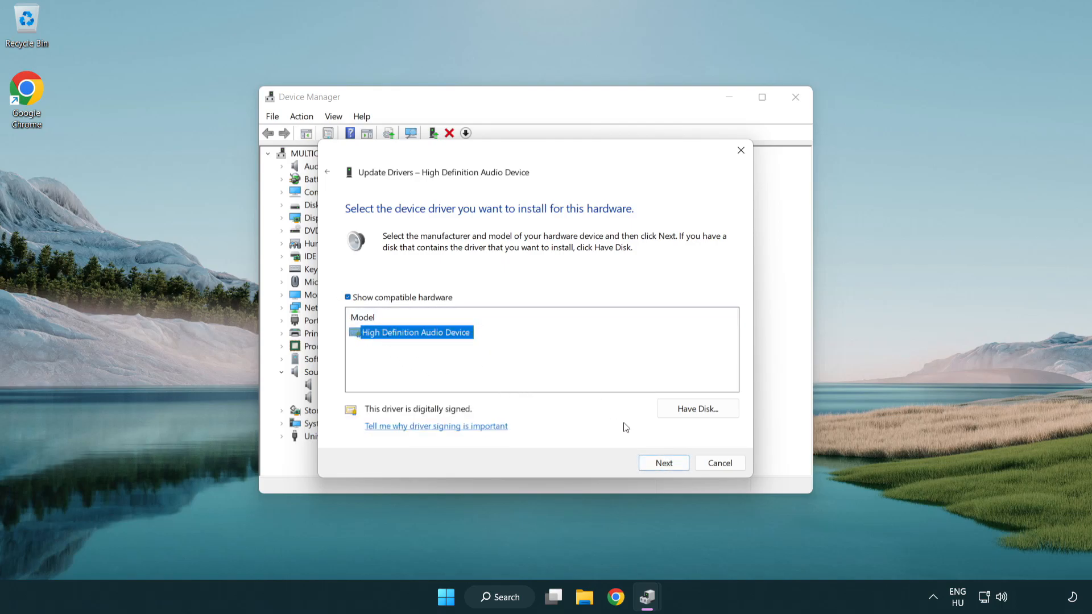
pyautogui.click(662, 463)
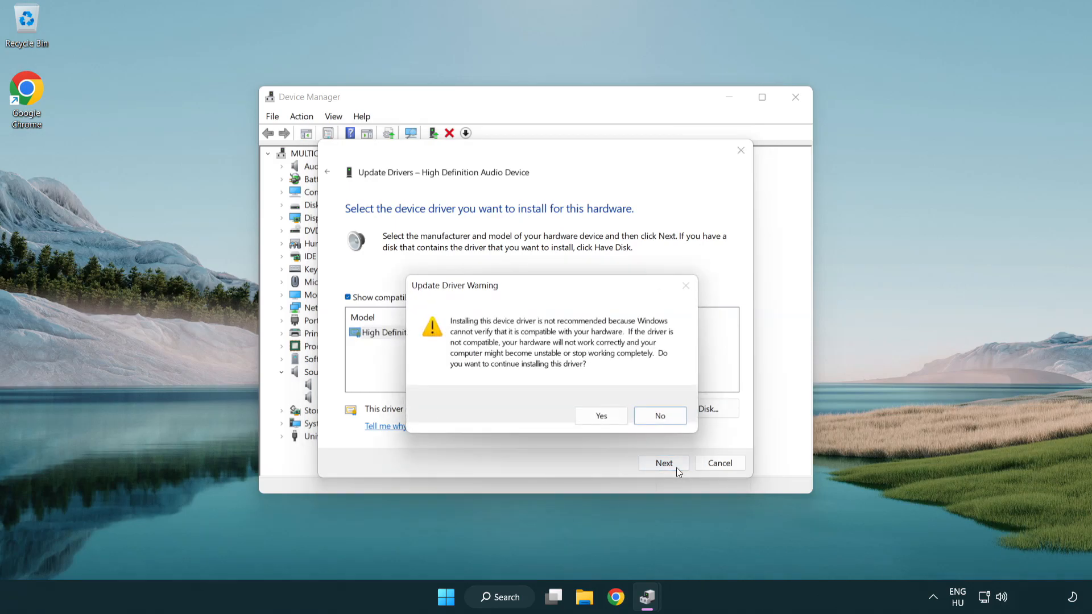
pyautogui.click(600, 416)
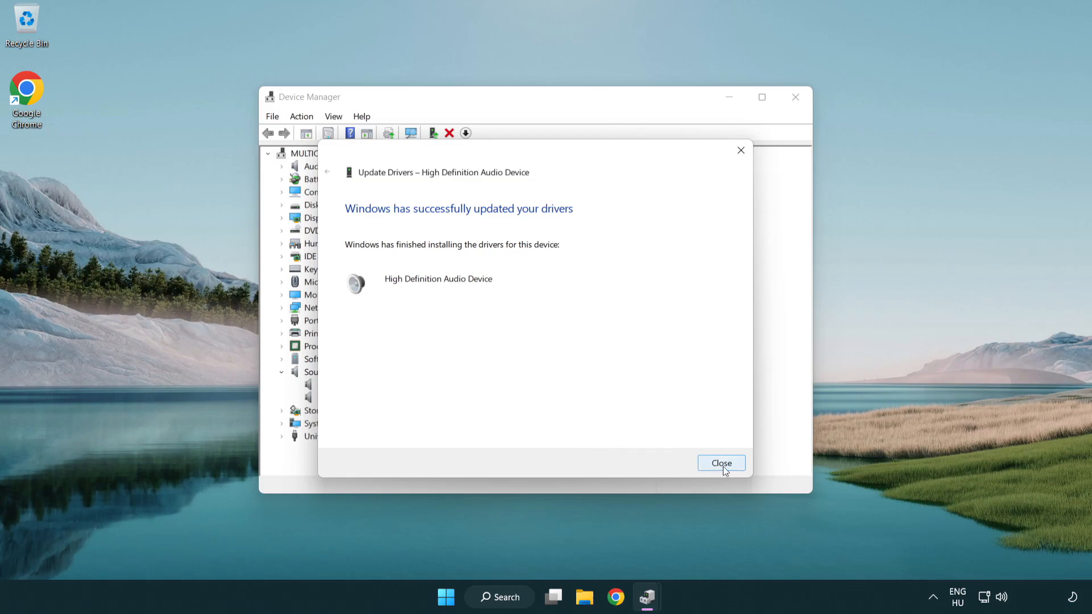
pyautogui.click(721, 462)
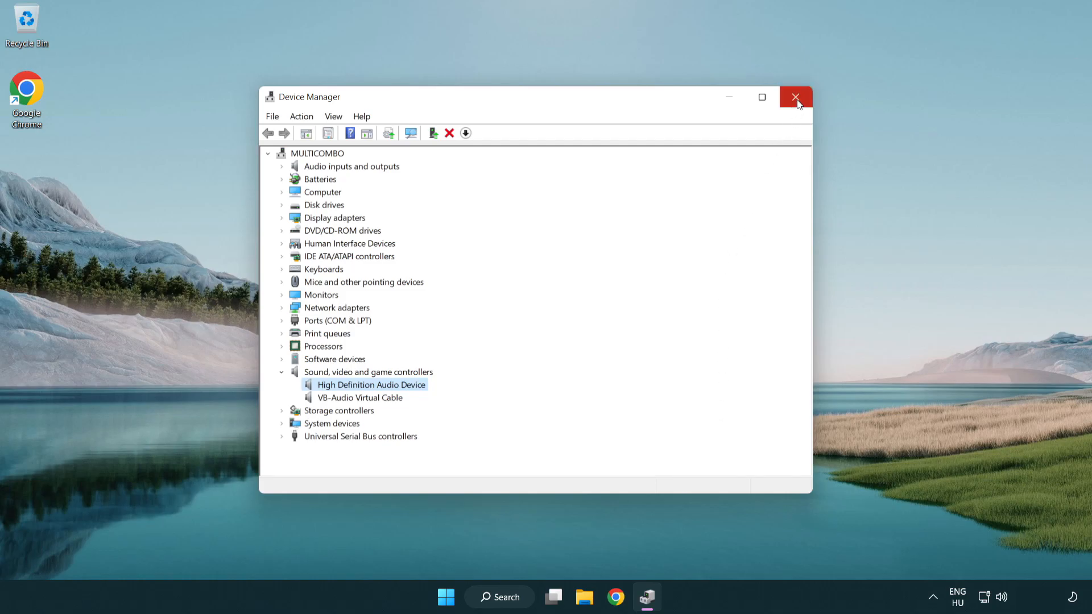
# - Close Device Manager and start the Playing Audio troubleshooter from the speaker icon
pyautogui.click(795, 96)
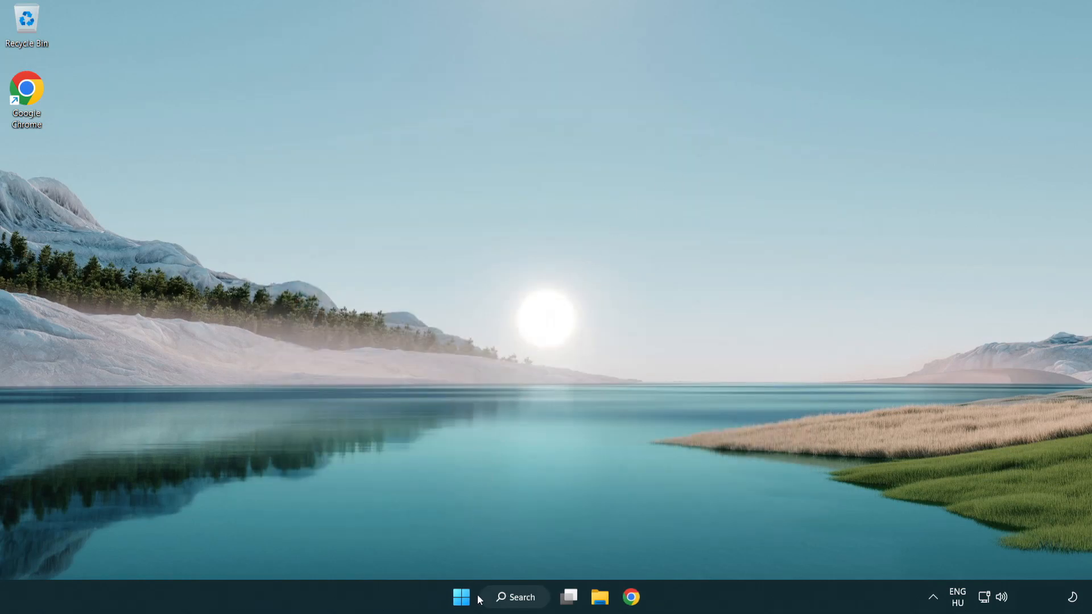
pyautogui.click(460, 597)
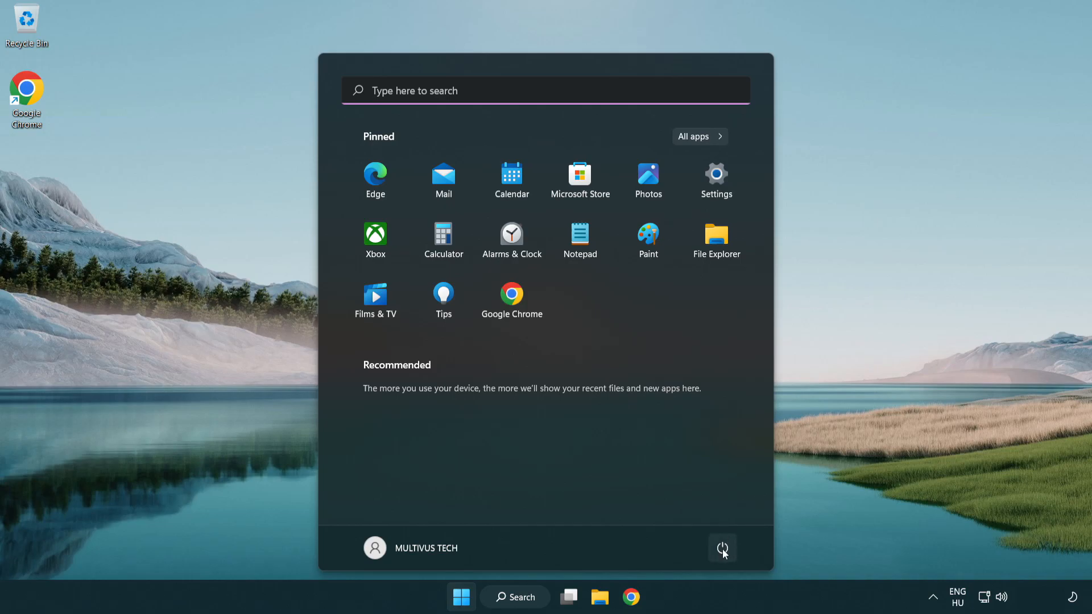
pyautogui.click(722, 548)
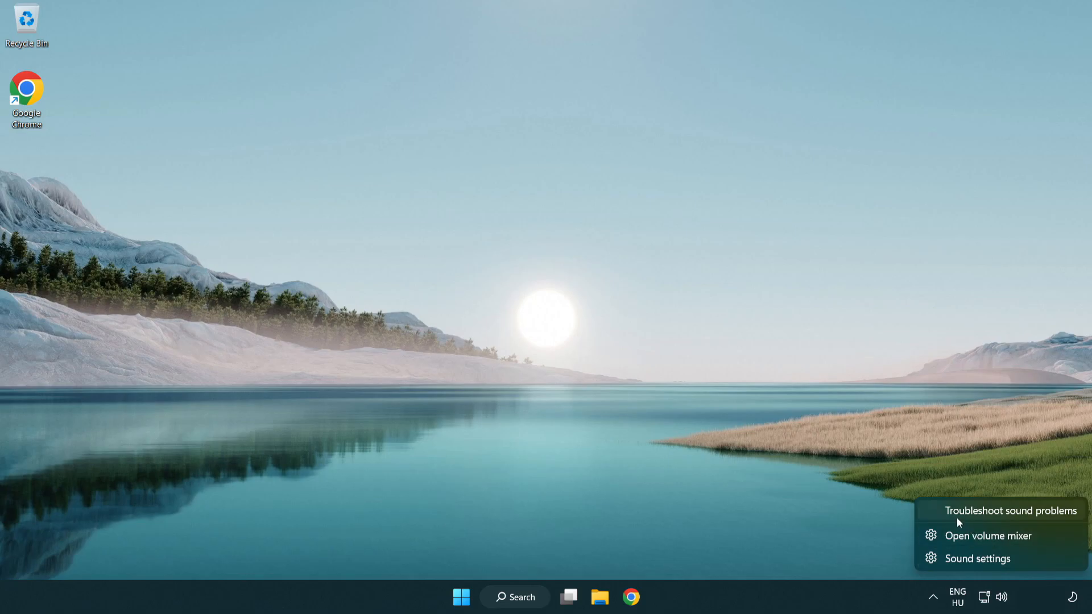
pyautogui.moveTo(997, 519)
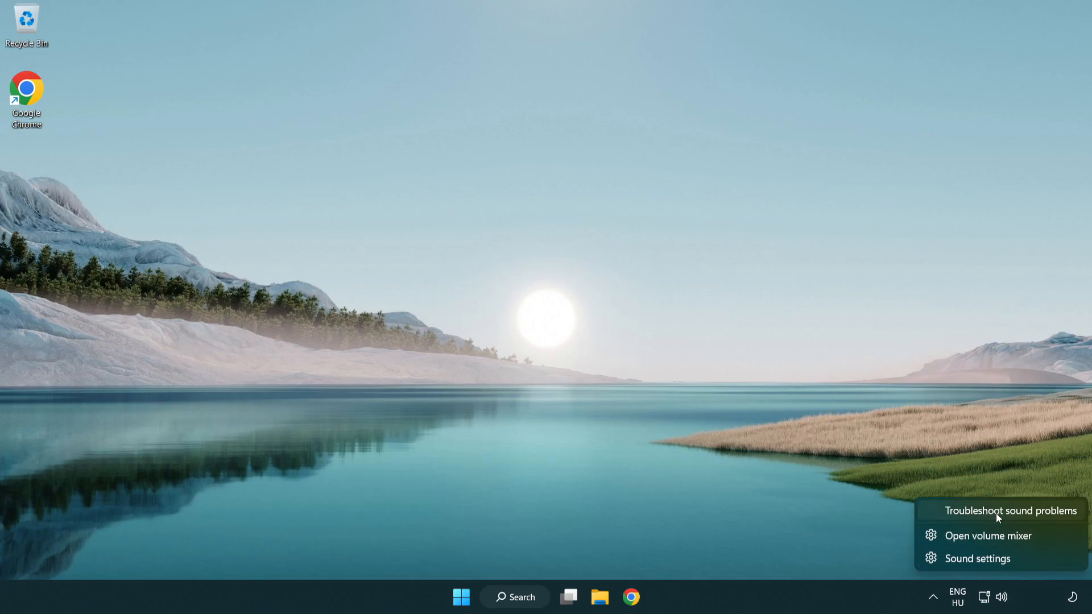
pyautogui.click(1009, 511)
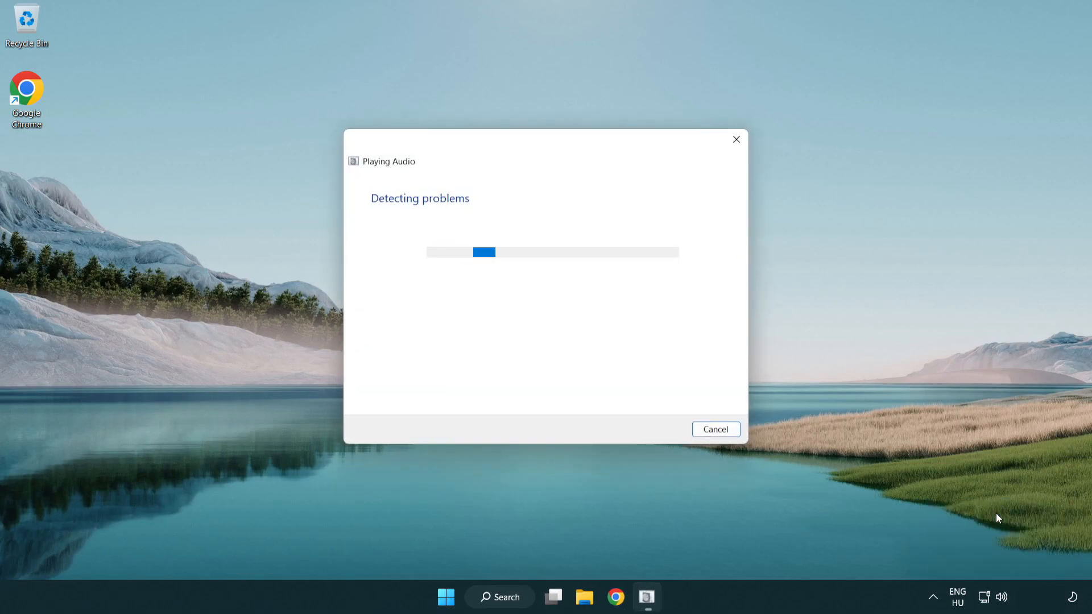
pyautogui.moveTo(582, 380)
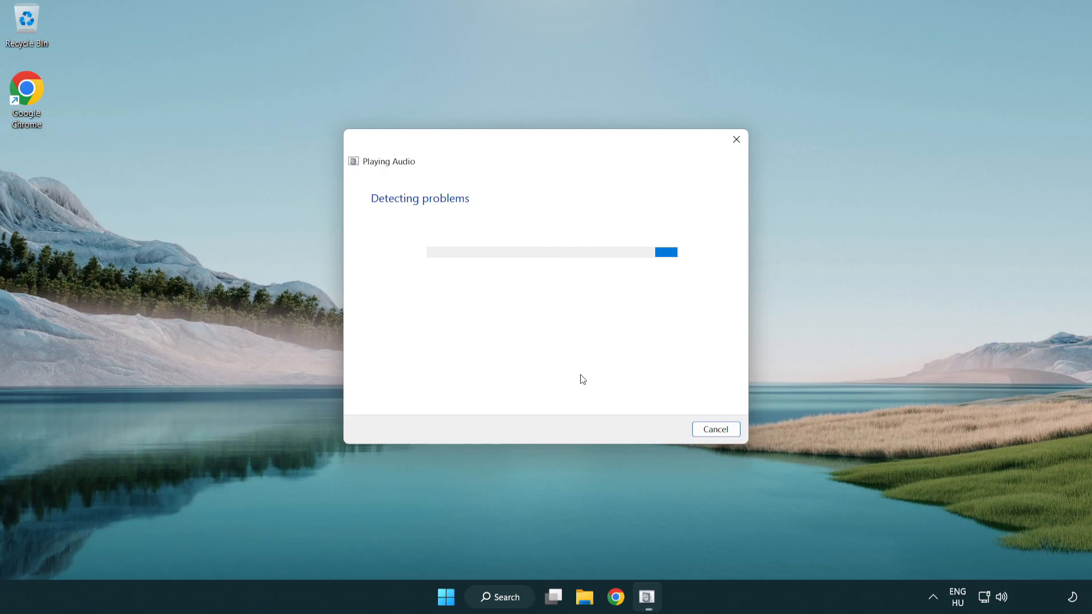